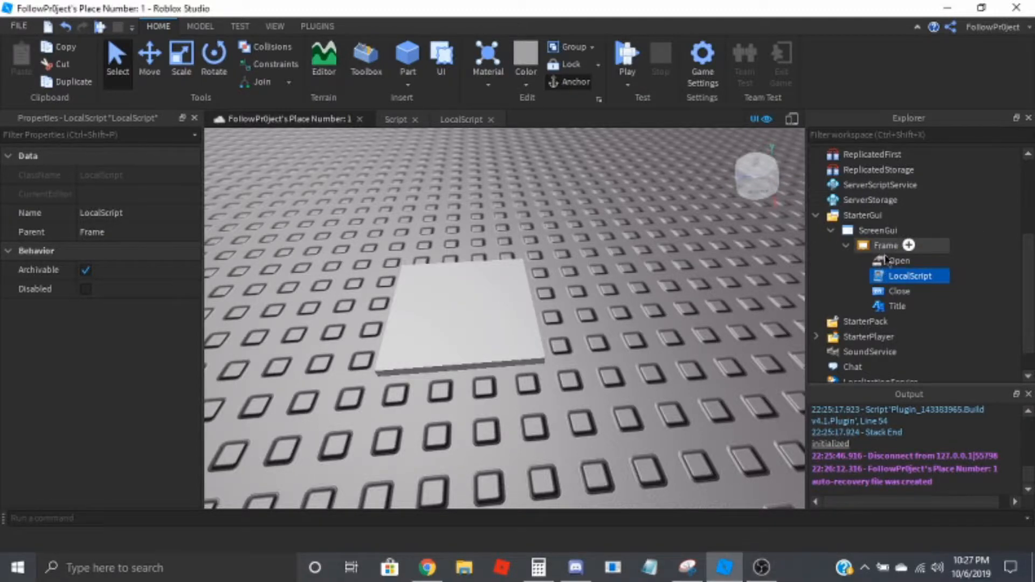
- Move the SHOP frame to position {0.5,0},{1.5,0} and add an 'Open' RemoteEvent to Workspace
click(887, 245)
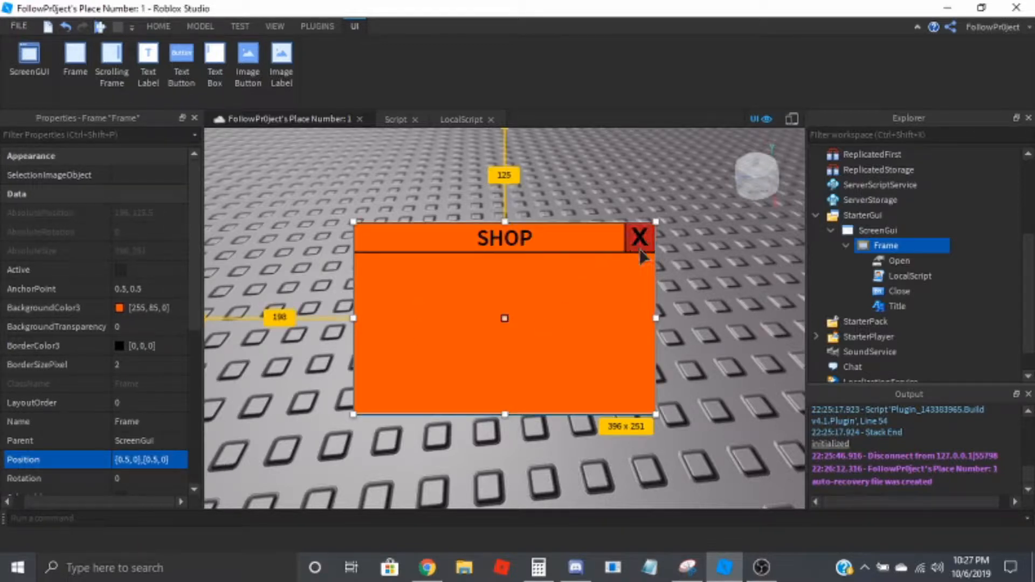
mouse_move(449, 224)
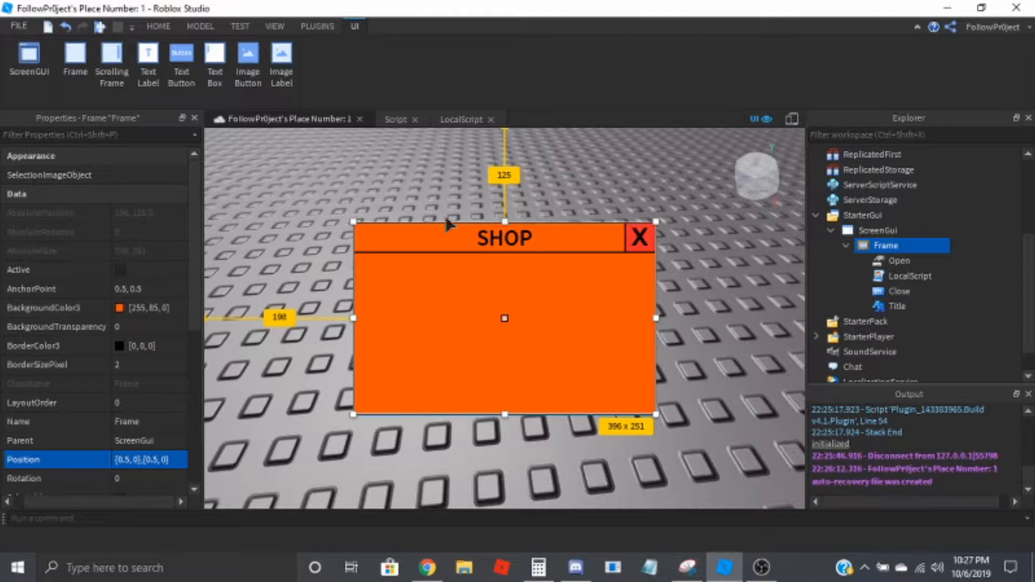
mouse_move(587, 285)
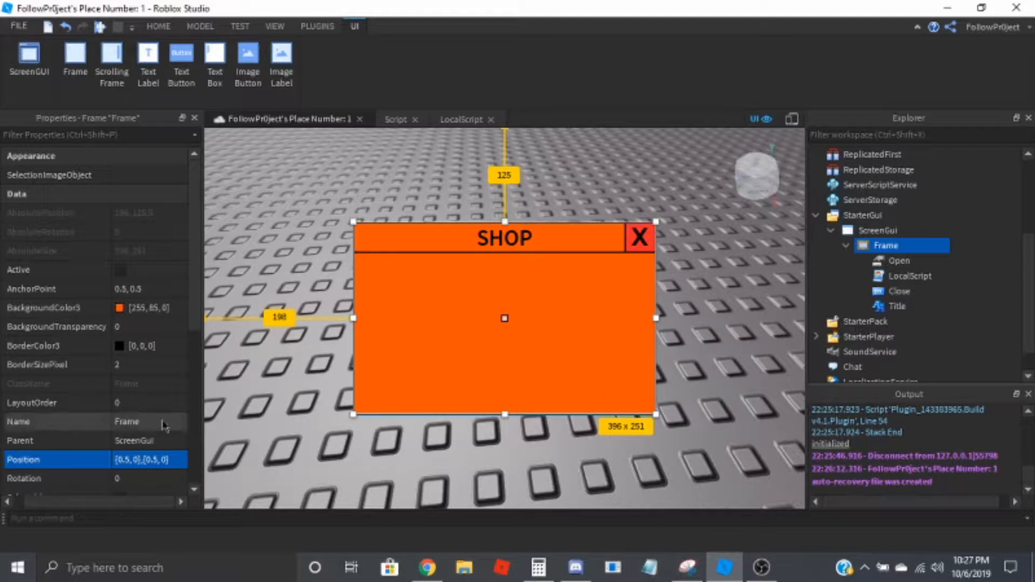
click(146, 460)
text(1)
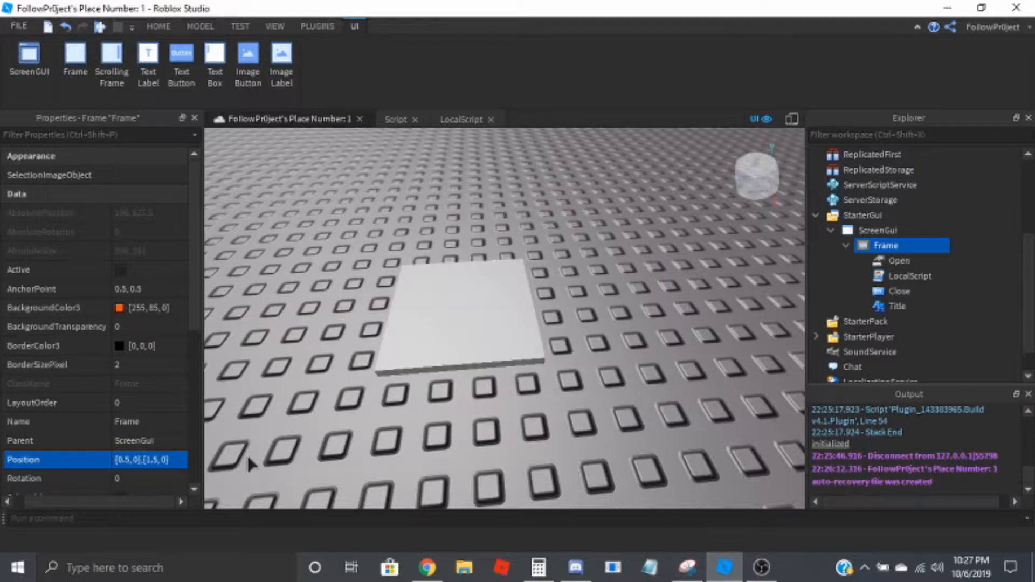
click(897, 260)
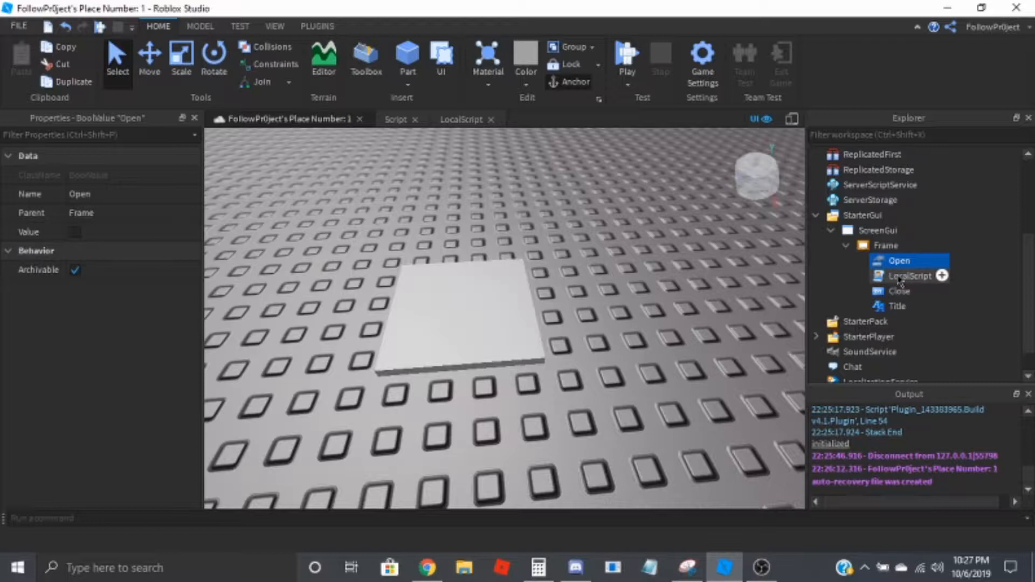
double_click(909, 276)
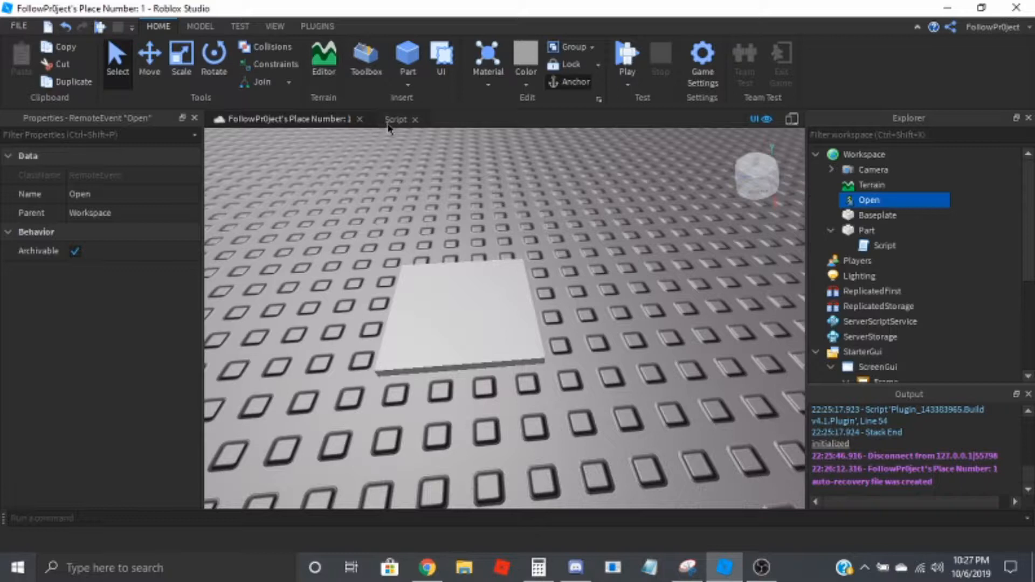
- In the Part's script, declare part = script.Parent and an event variable from Workspace
click(395, 120)
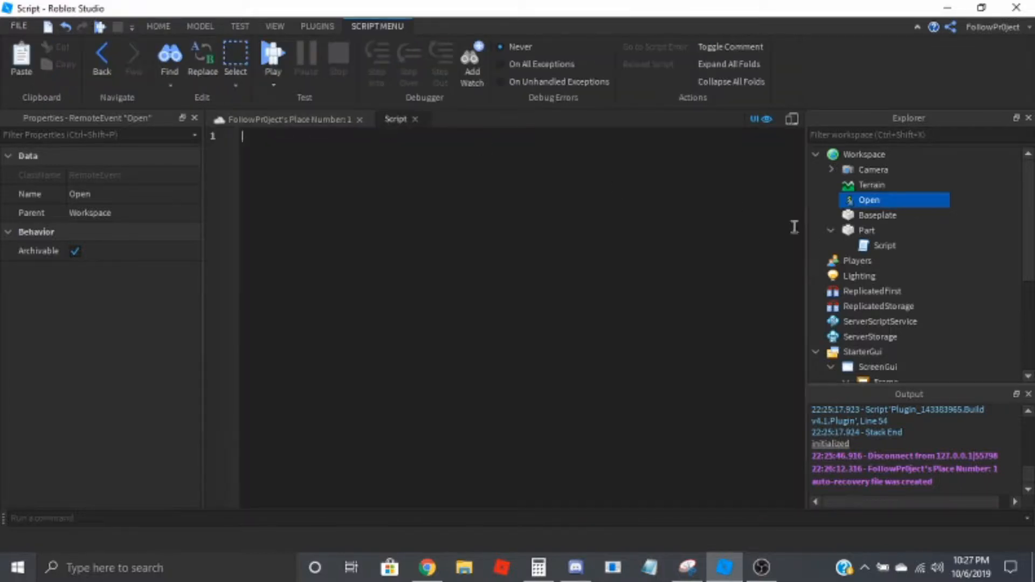
click(884, 245)
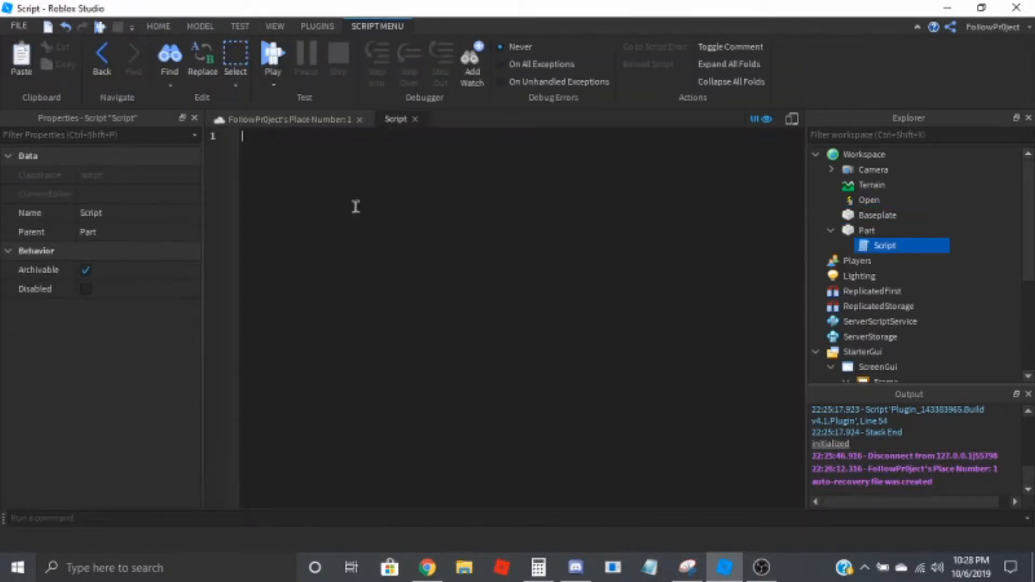
text(local)
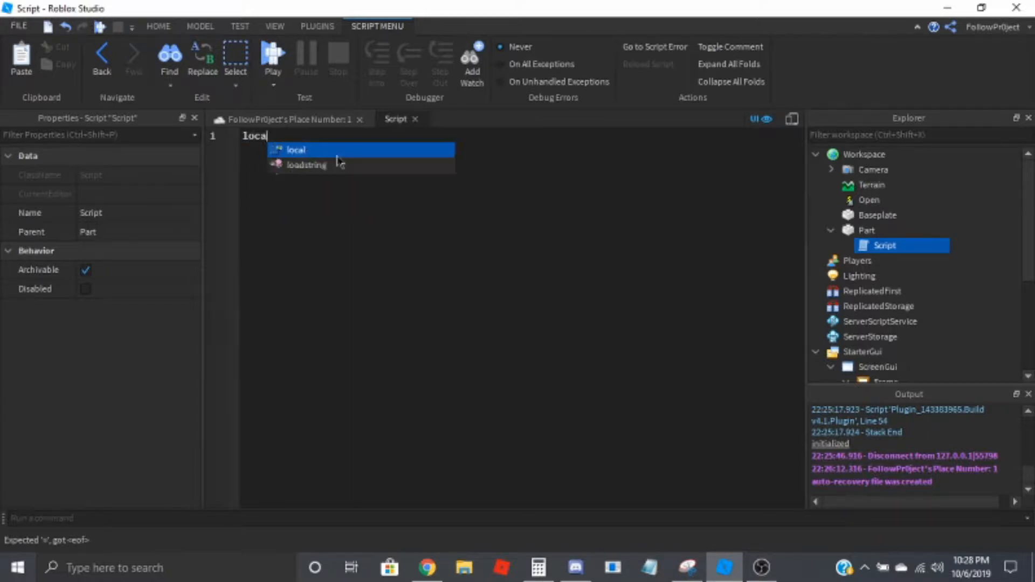
text(part =)
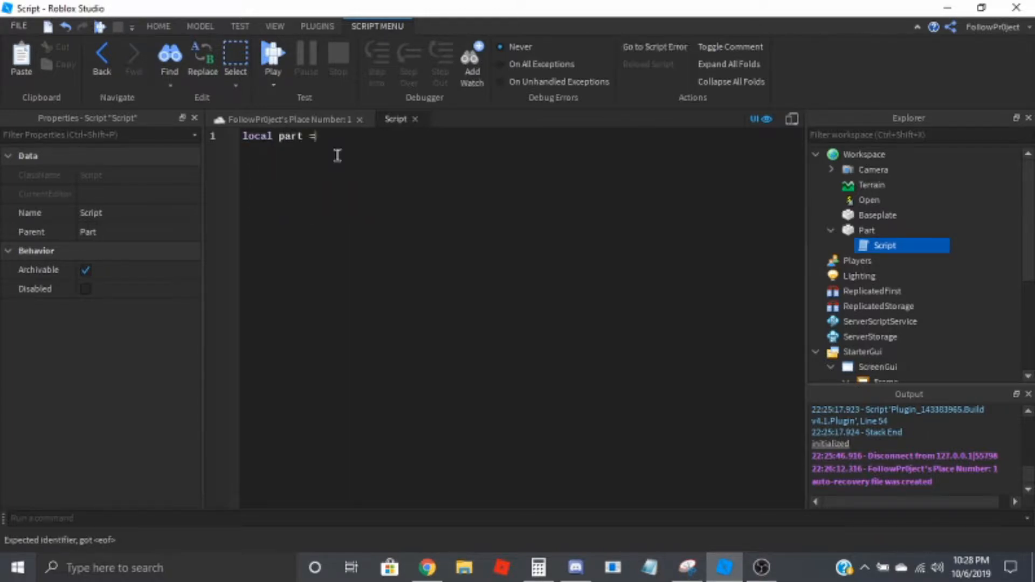
text(script.Parent)
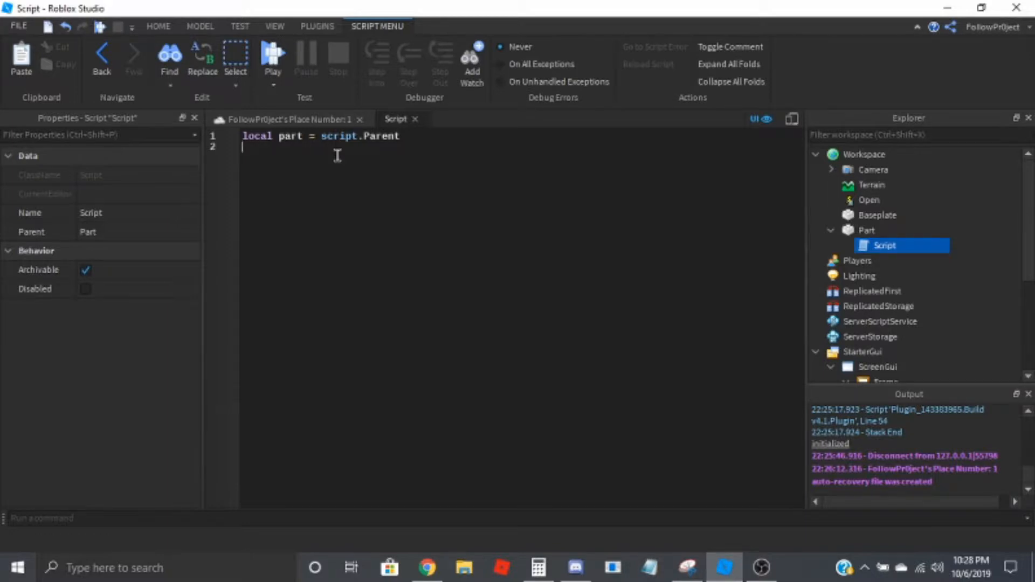
text(local event)
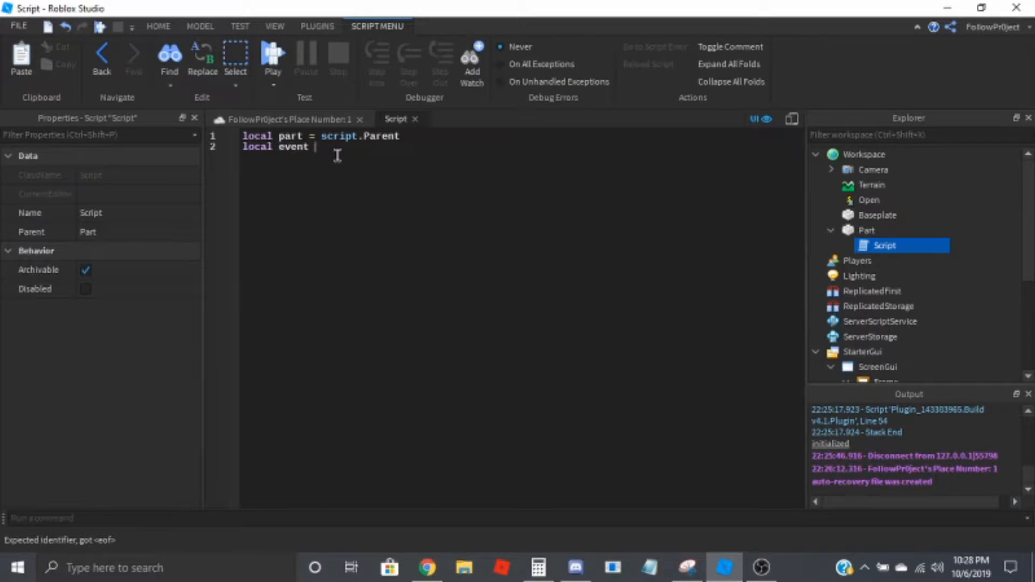
text(workspace.Open)
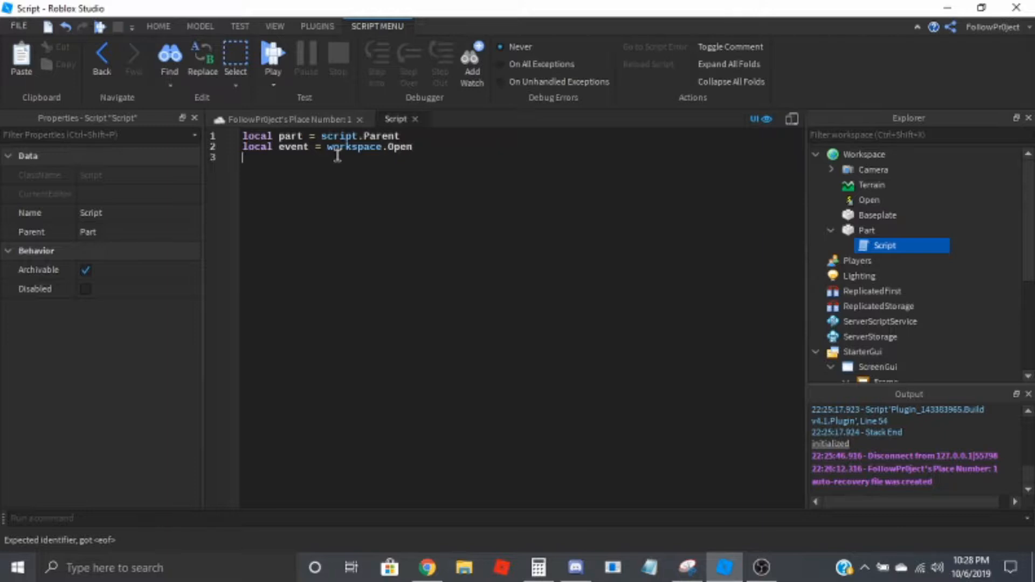
- Add a Touched handler that gets plr via game.Players:GetPlayerFromCharacter(hit.Parent)
text(part.Touched:Connect(function()
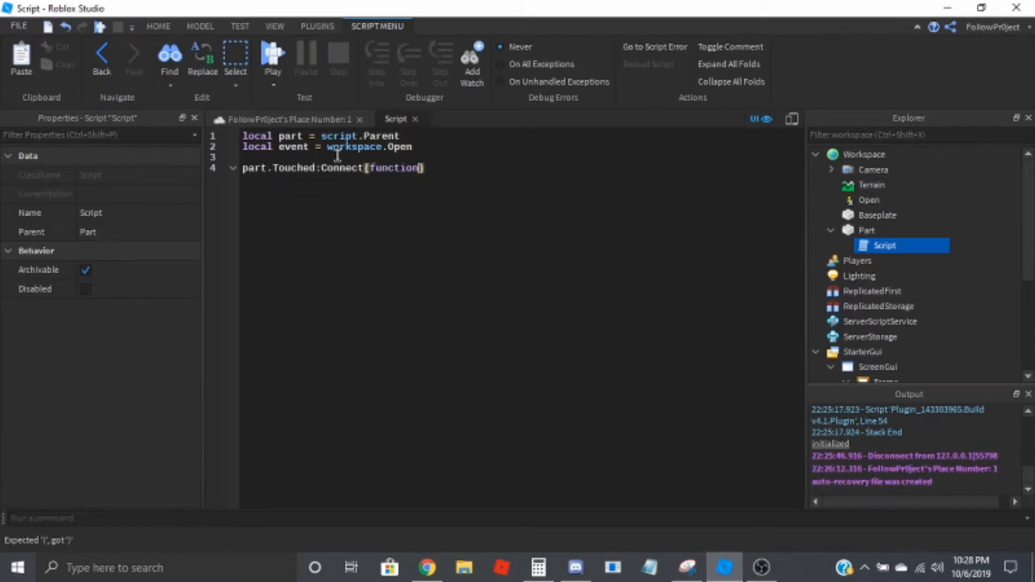
text(hit)
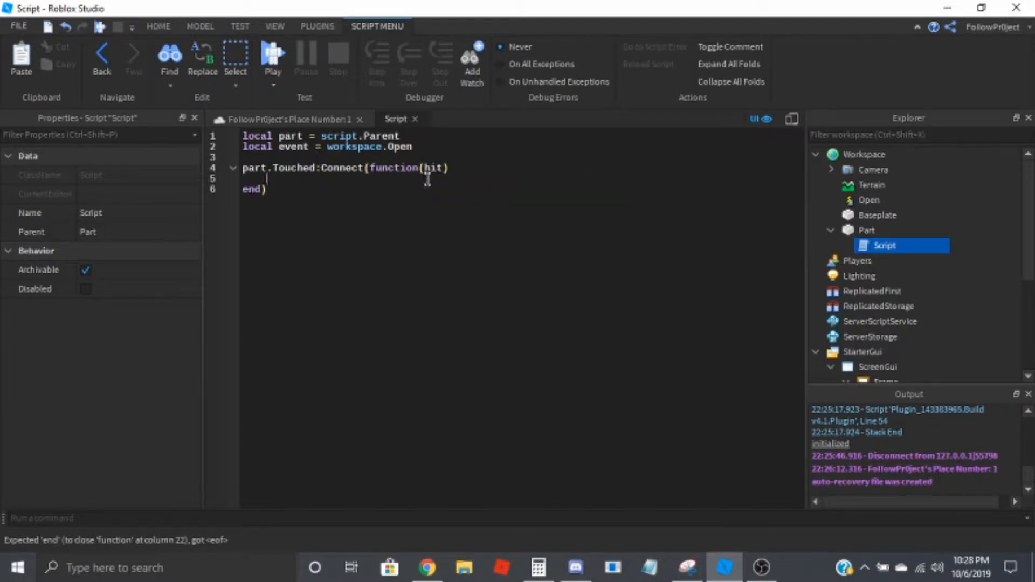
double_click(434, 168)
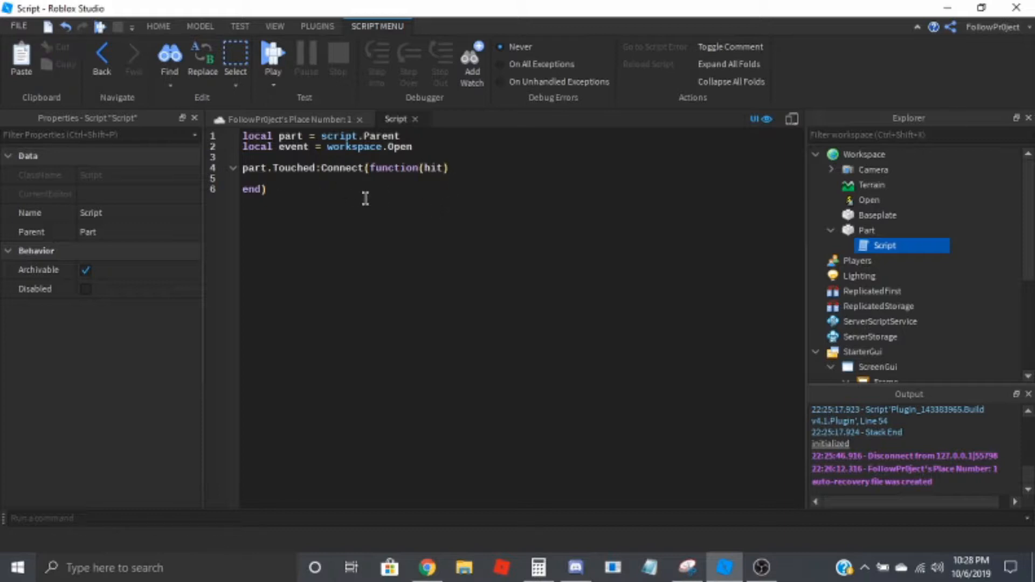
text(local plr)
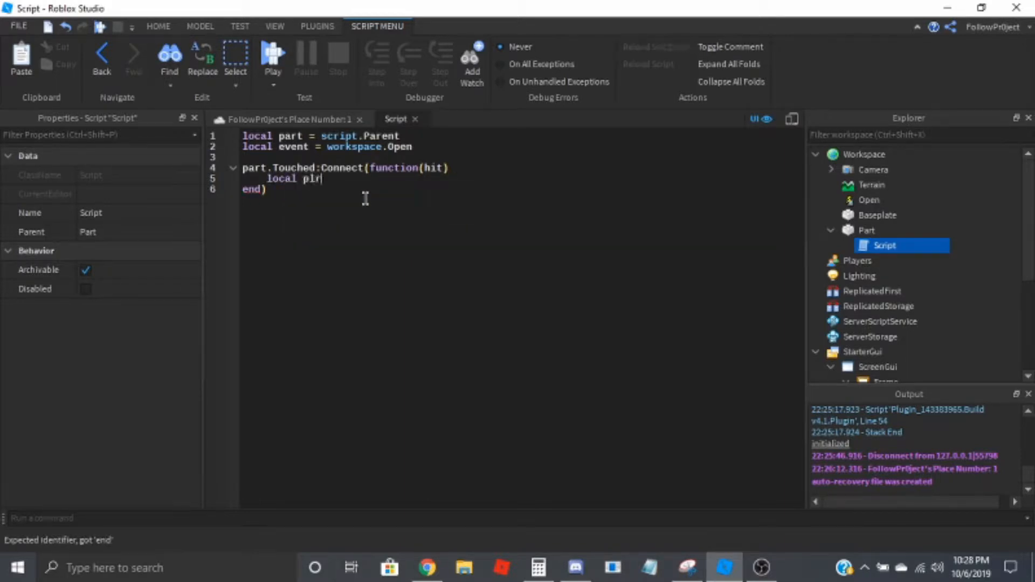
text(=)
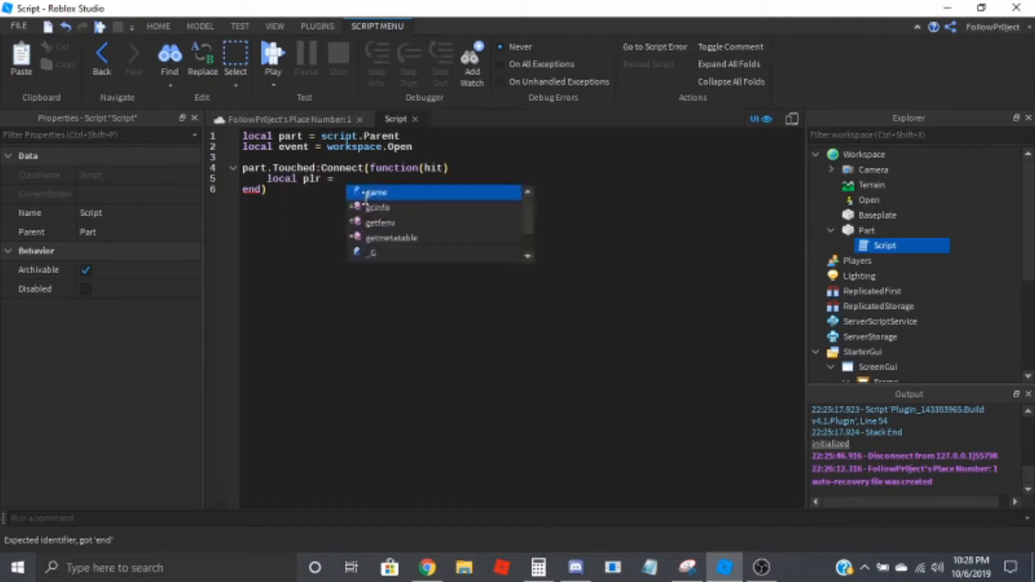
text(game.Players)
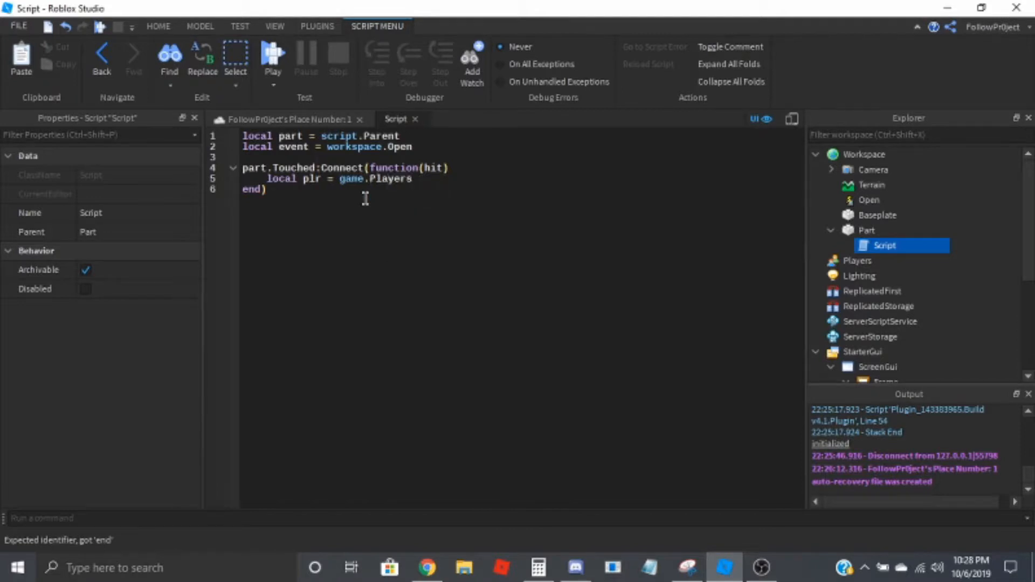
text(:Get)
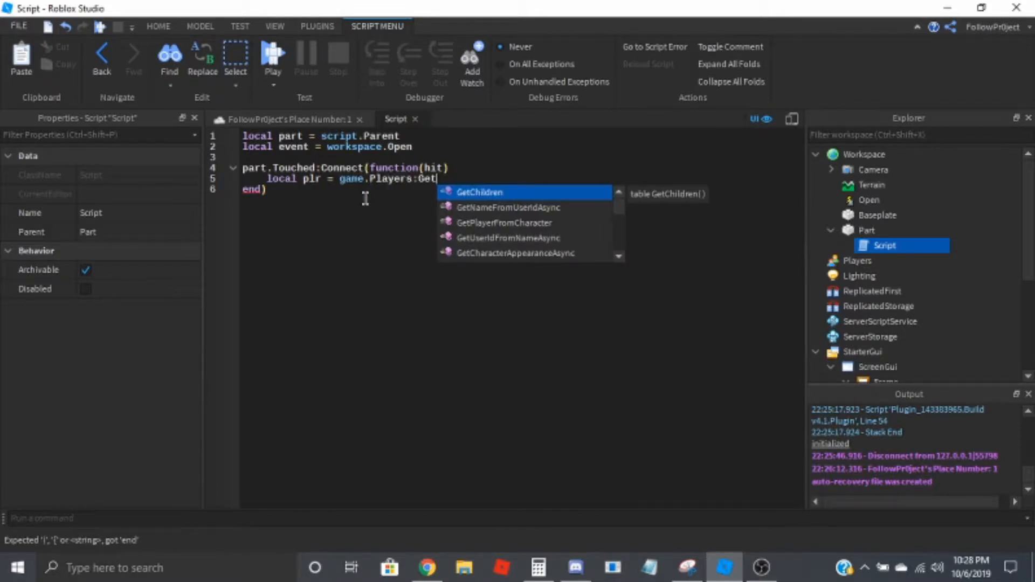
text(pl)
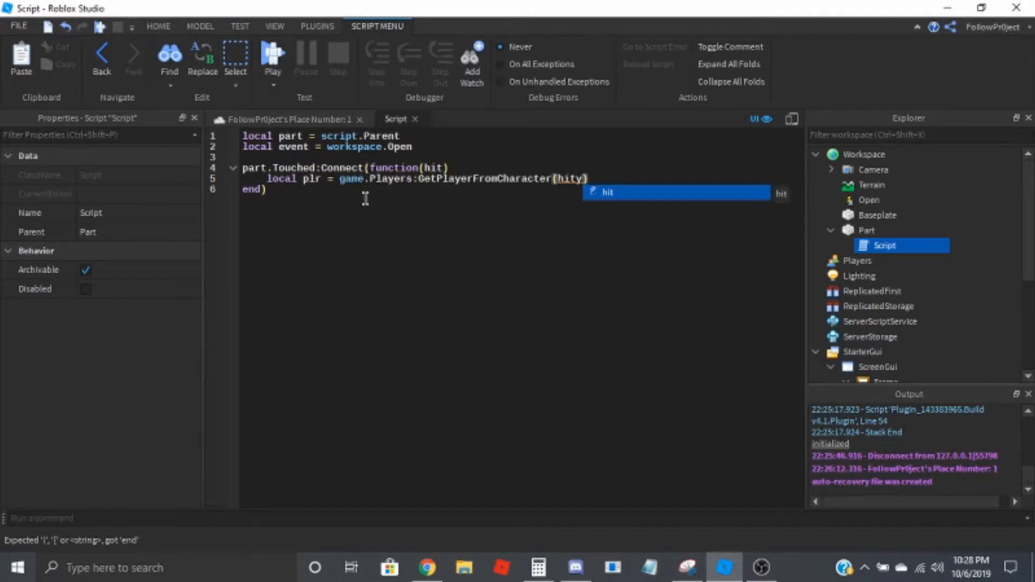
text(.Parent)
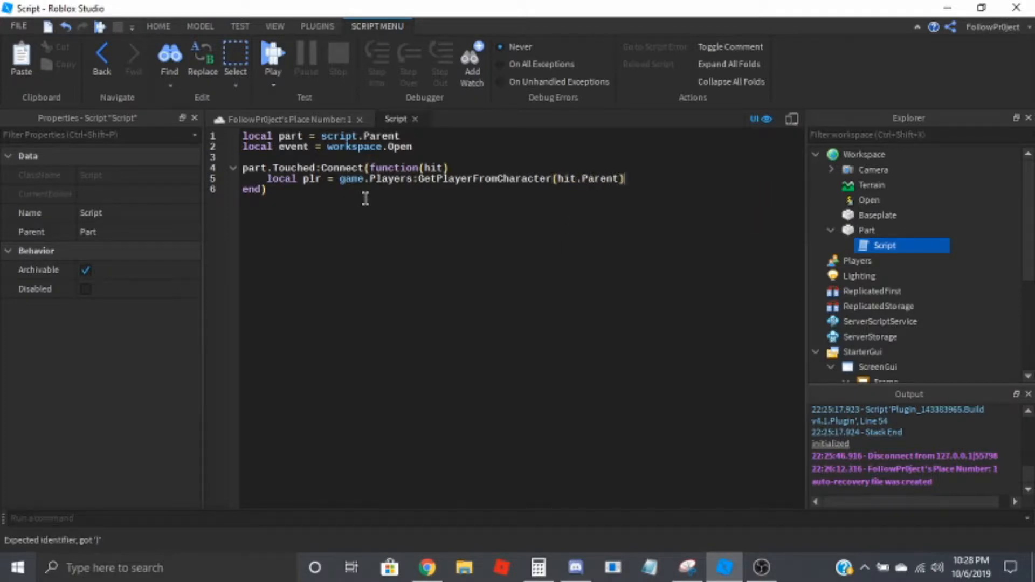
- Inside the handler, fire the event to the player with 'if plr then event:FireClient(plr)'
key(enter)
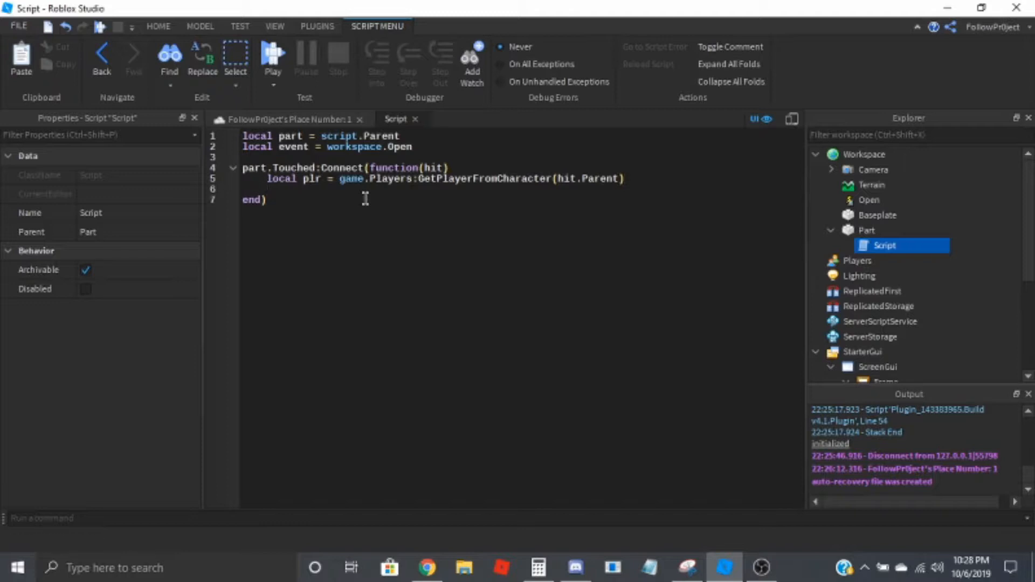
mouse_move(368, 205)
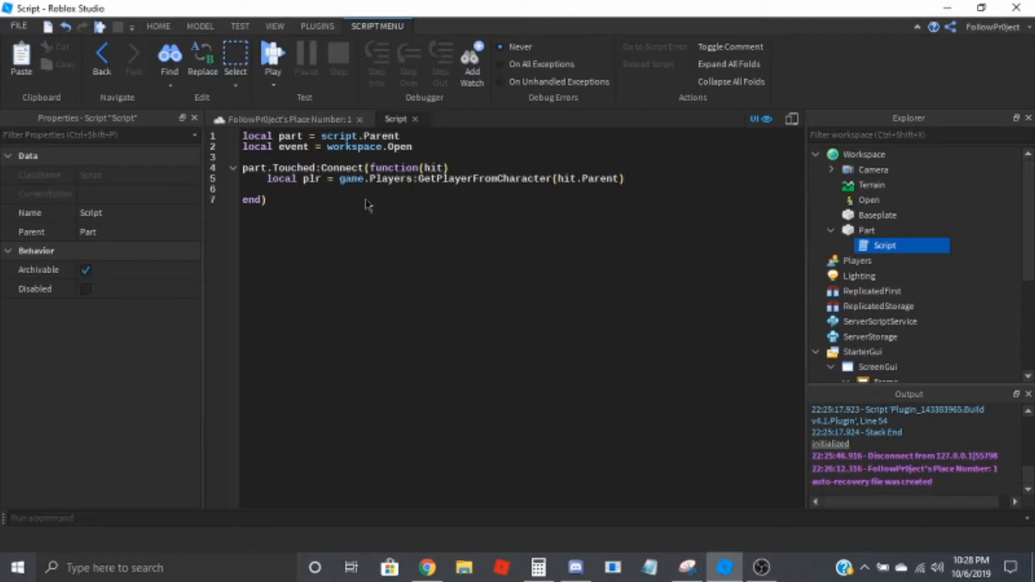
text(if plr then)
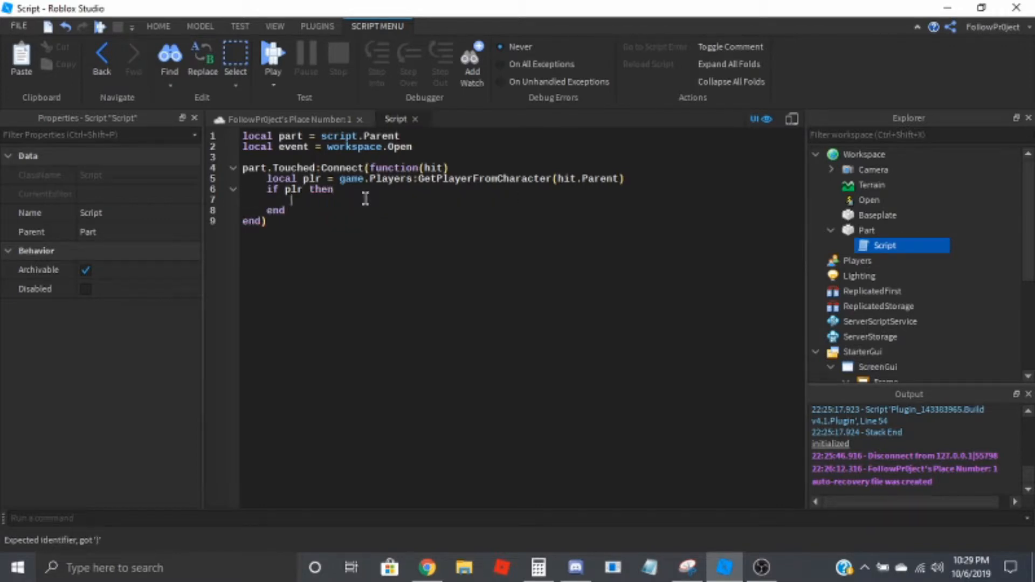
text(event)
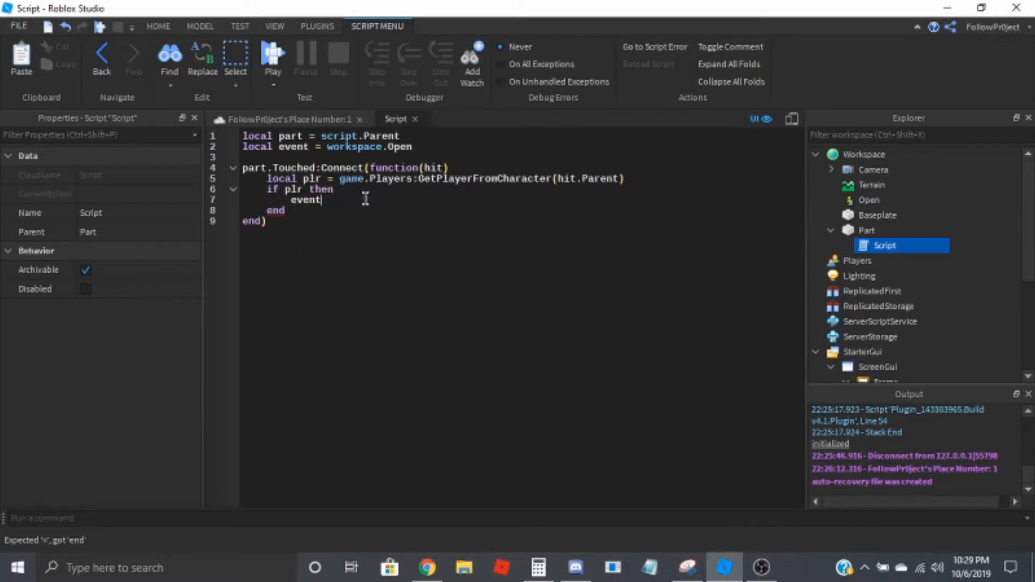
text(:FireClient()
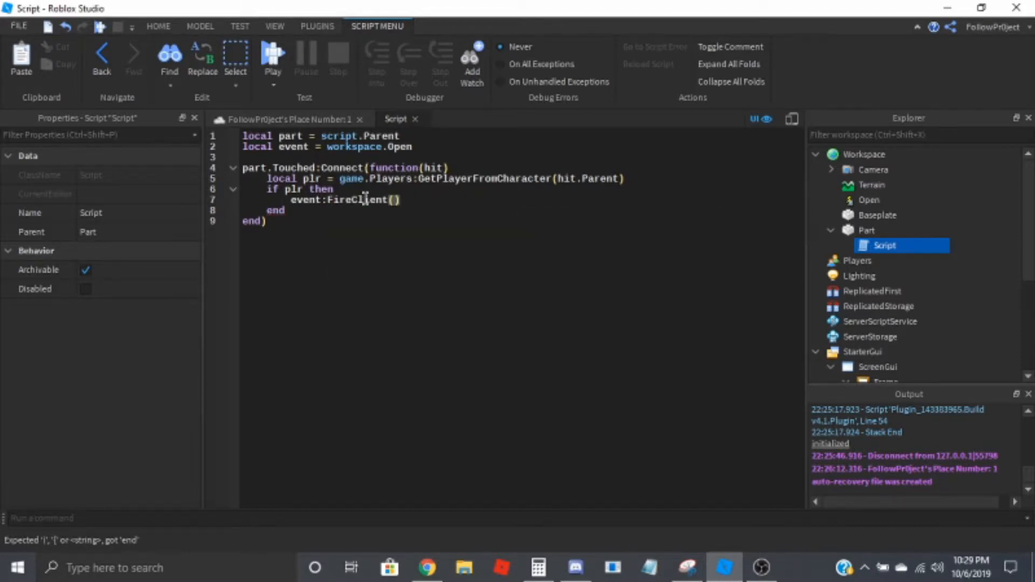
text(plr)
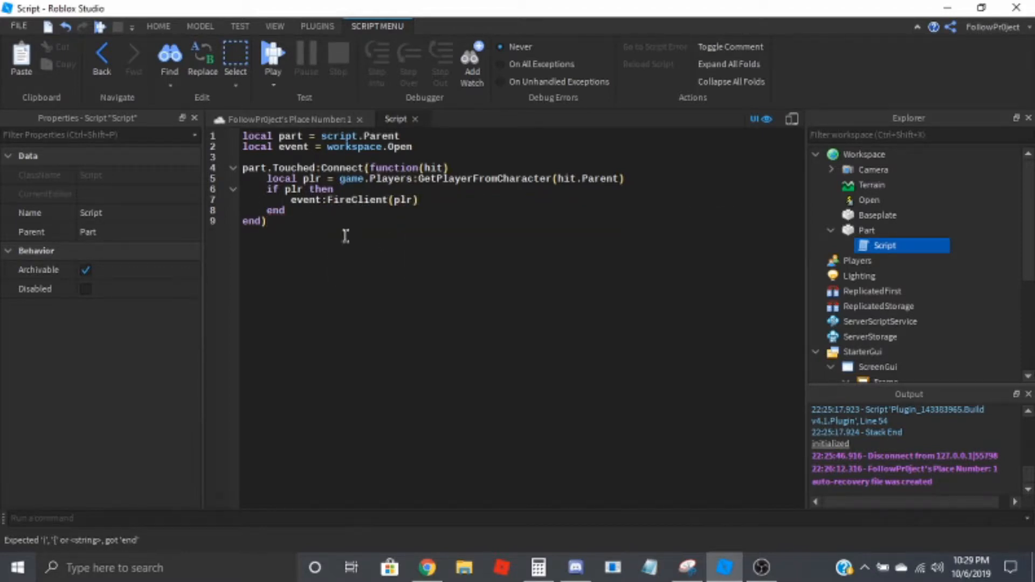
mouse_move(828, 249)
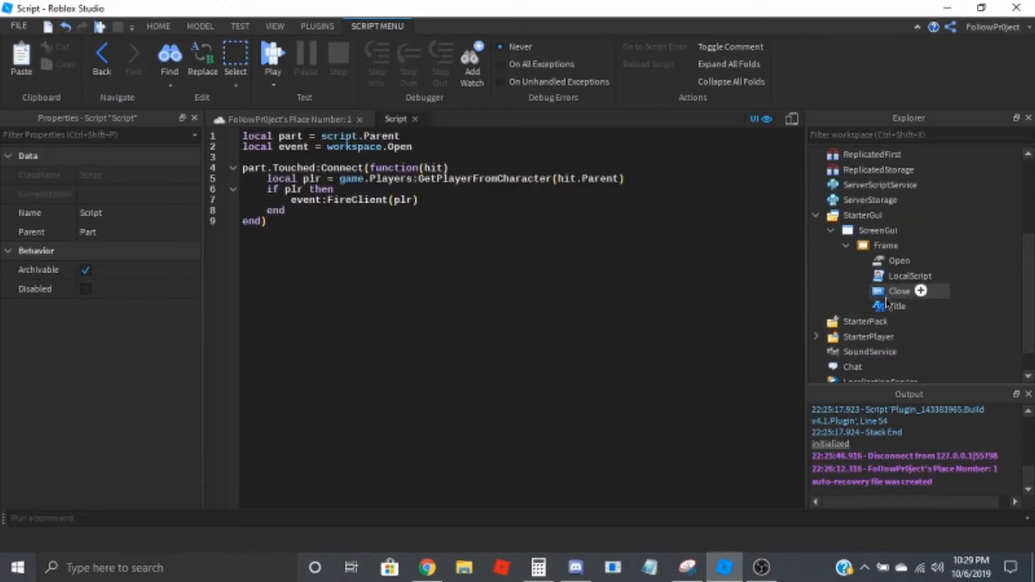
- In the Frame's LocalScript, declare frame = script.Parent and button = frame.Close
double_click(910, 276)
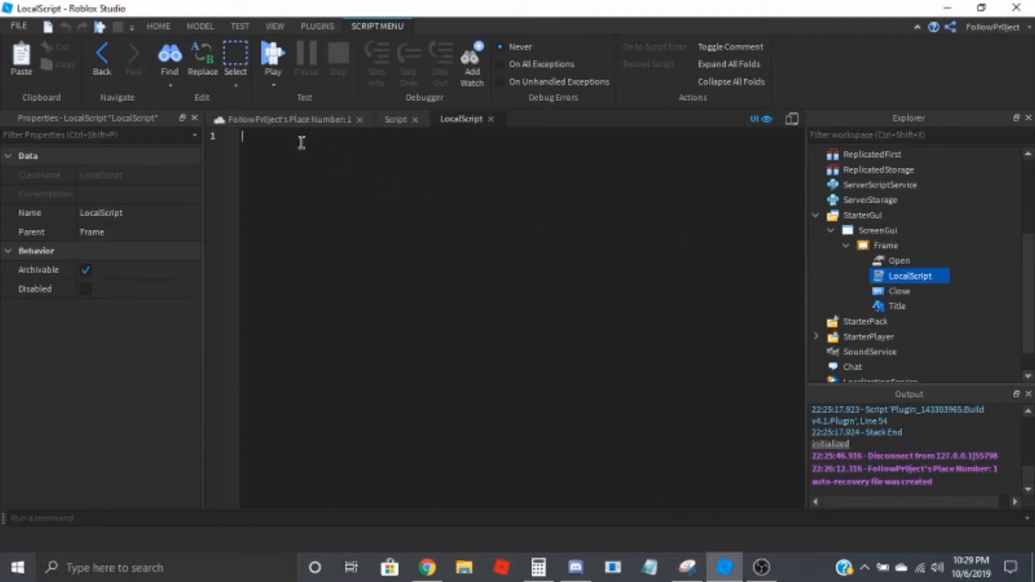
mouse_move(399, 174)
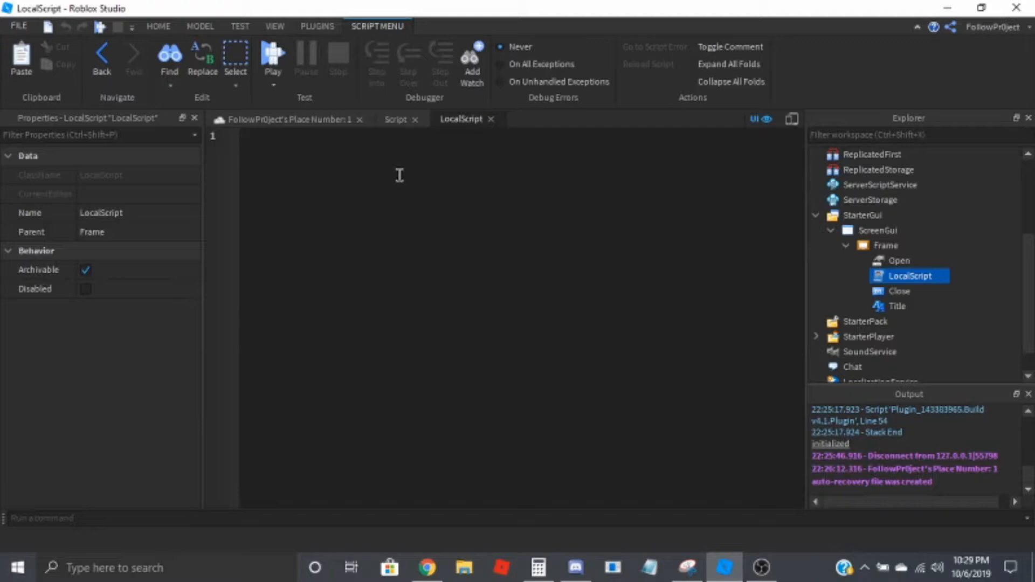
text(local fr)
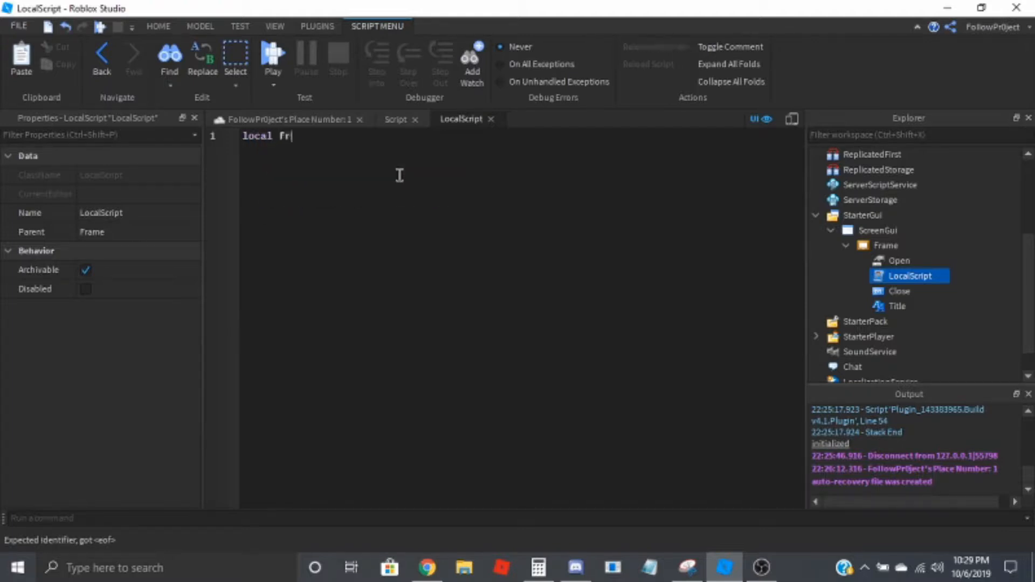
text(ame)
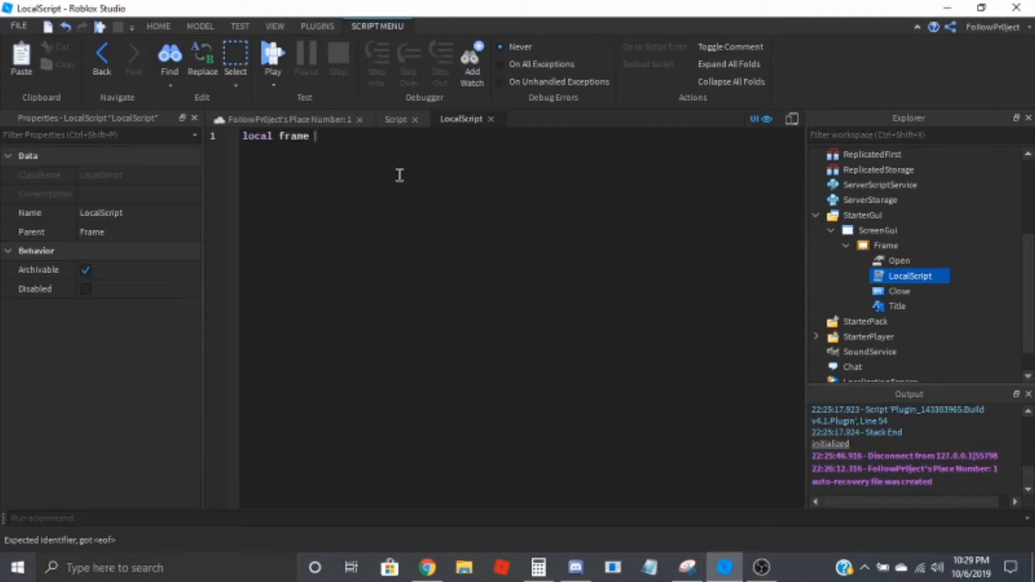
text(= script.Parent)
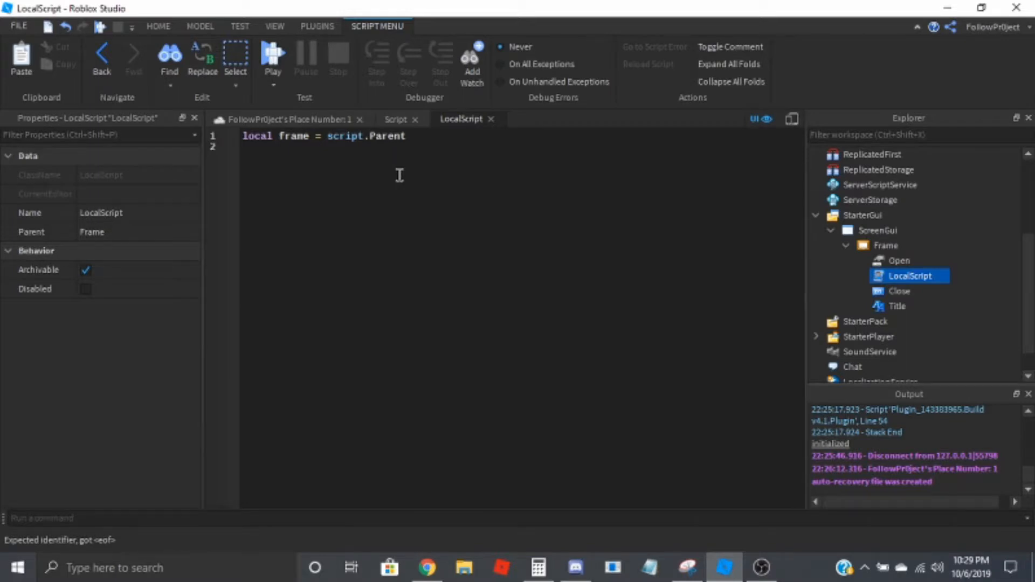
text(local)
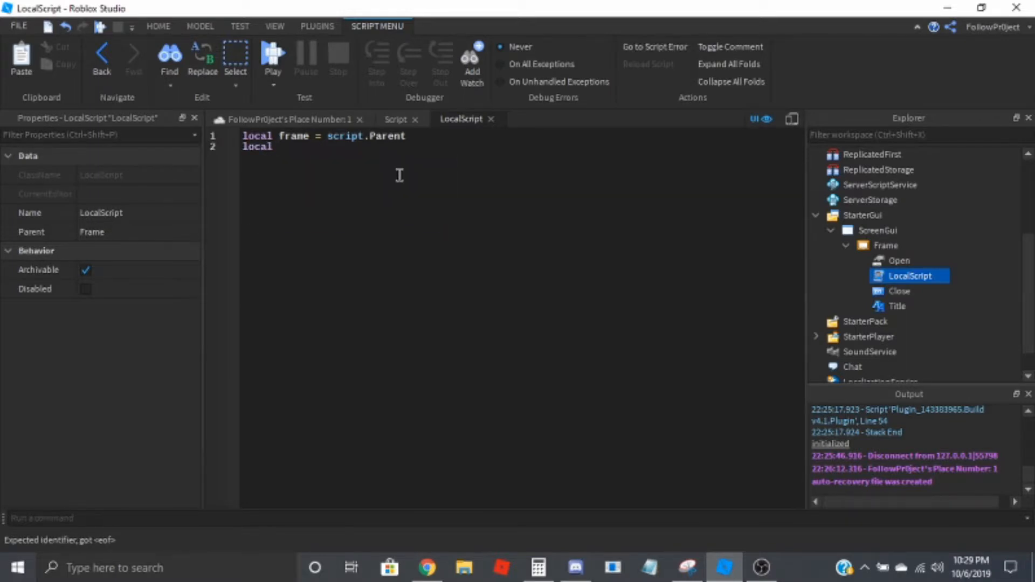
text(button =)
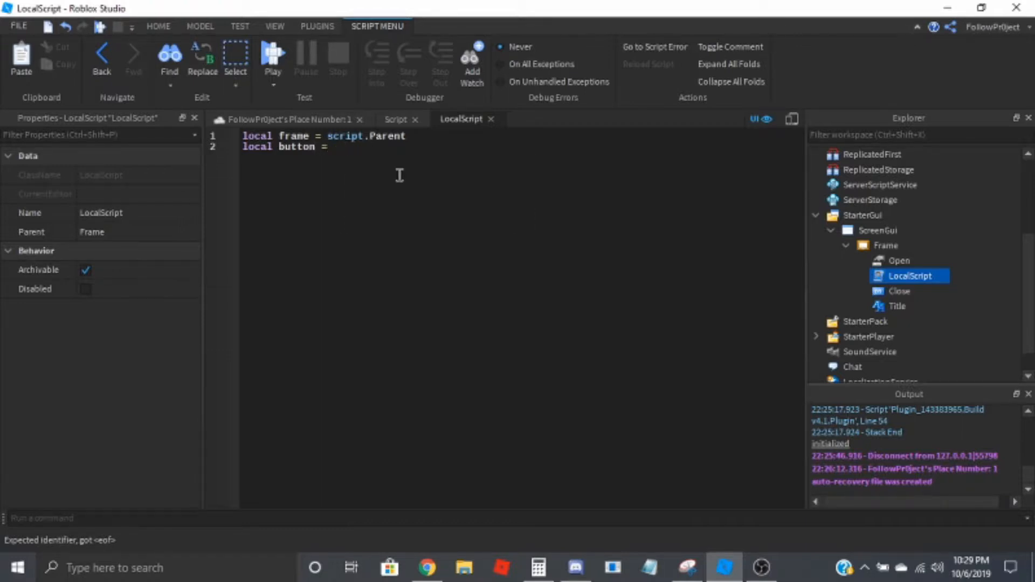
text(frame.Clos)
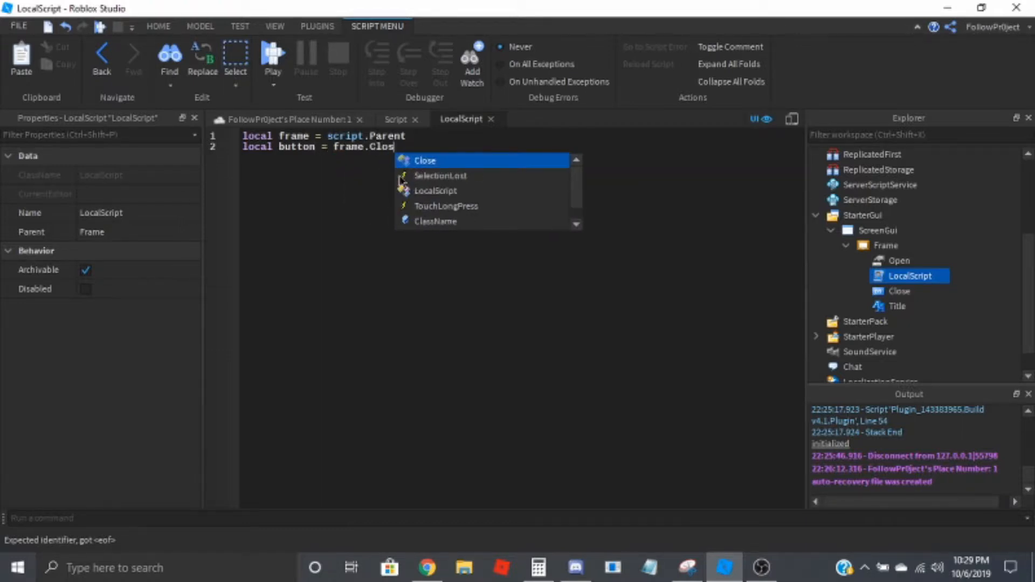
- Declare the open flag from its Value and a local event variable
text(locas)
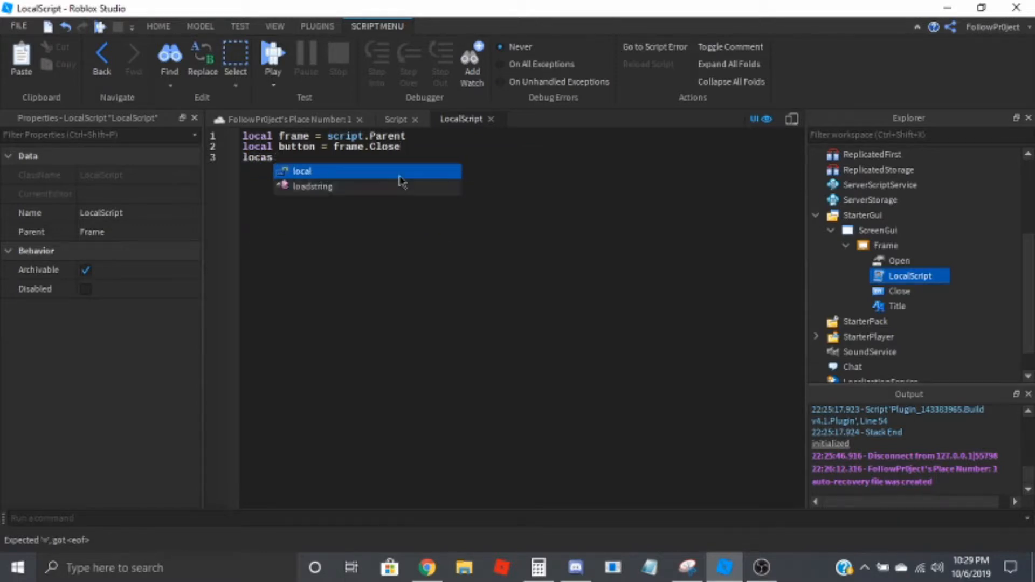
text(open = frame)
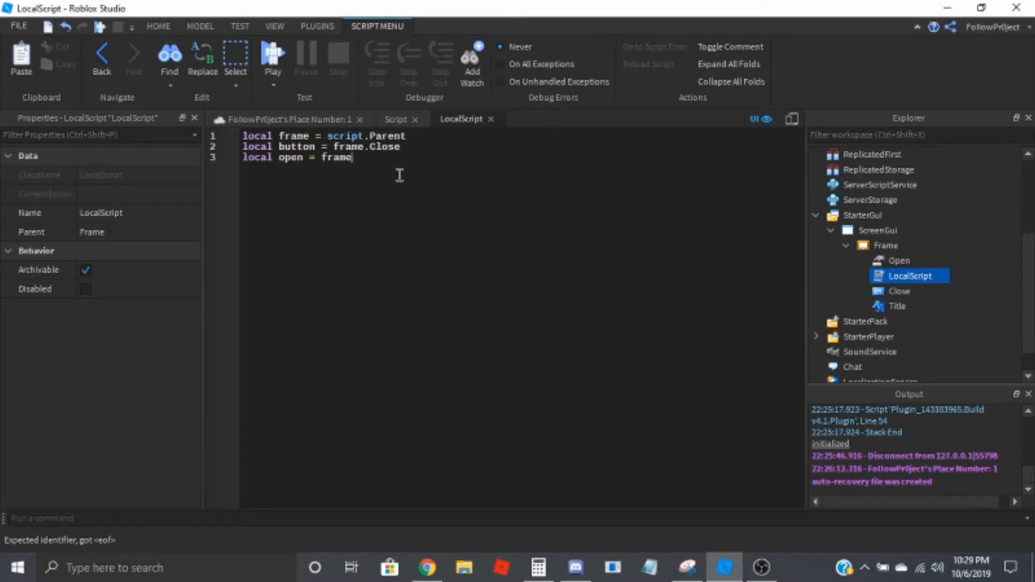
text(.Cl)
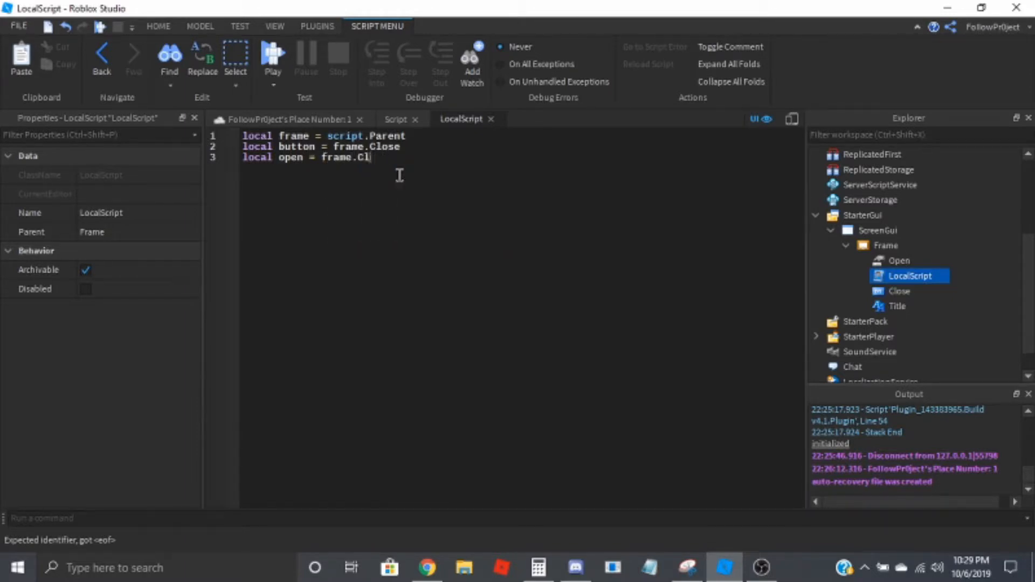
text(pen)
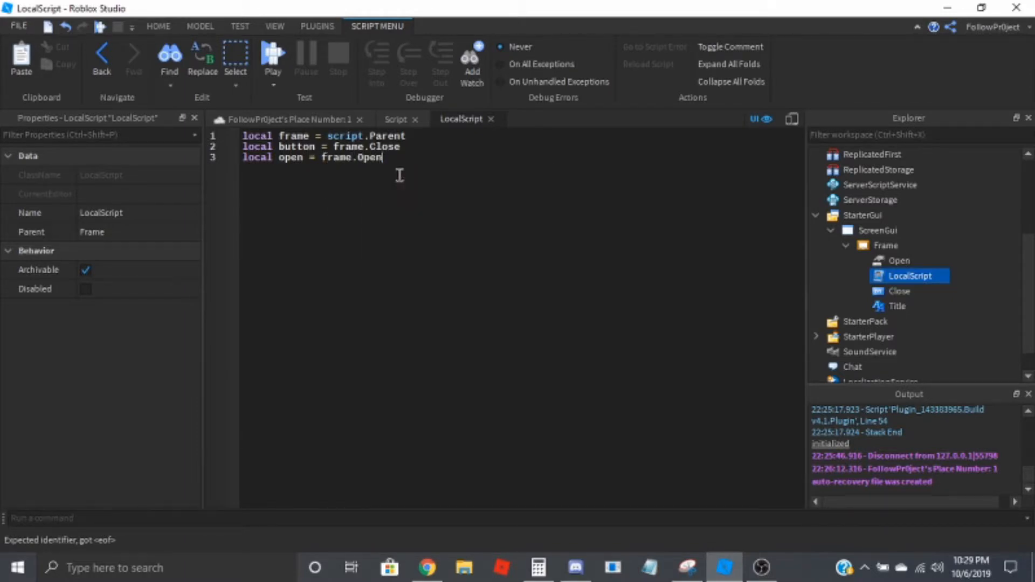
text(.Value)
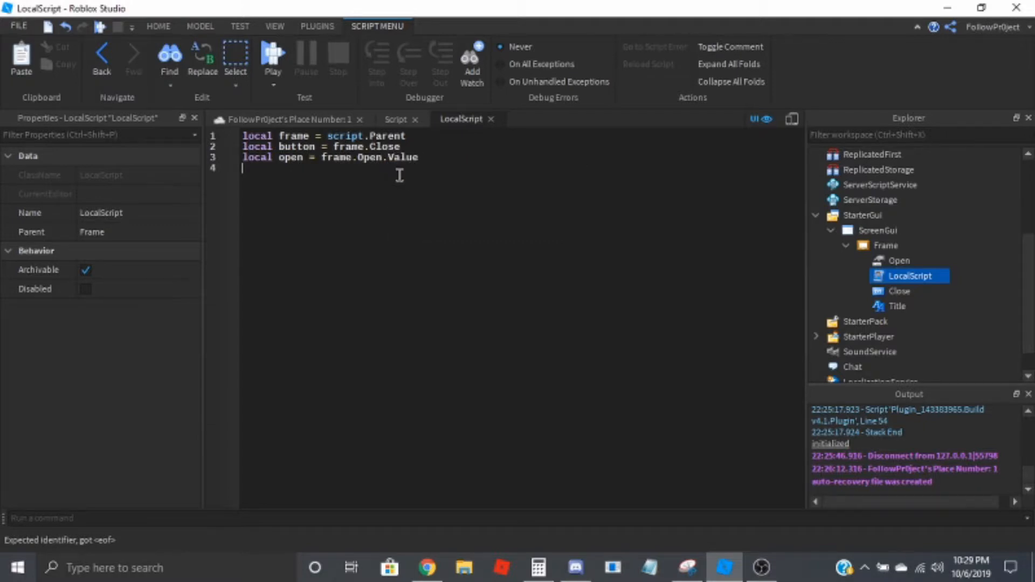
text(local event = workspace.Open)
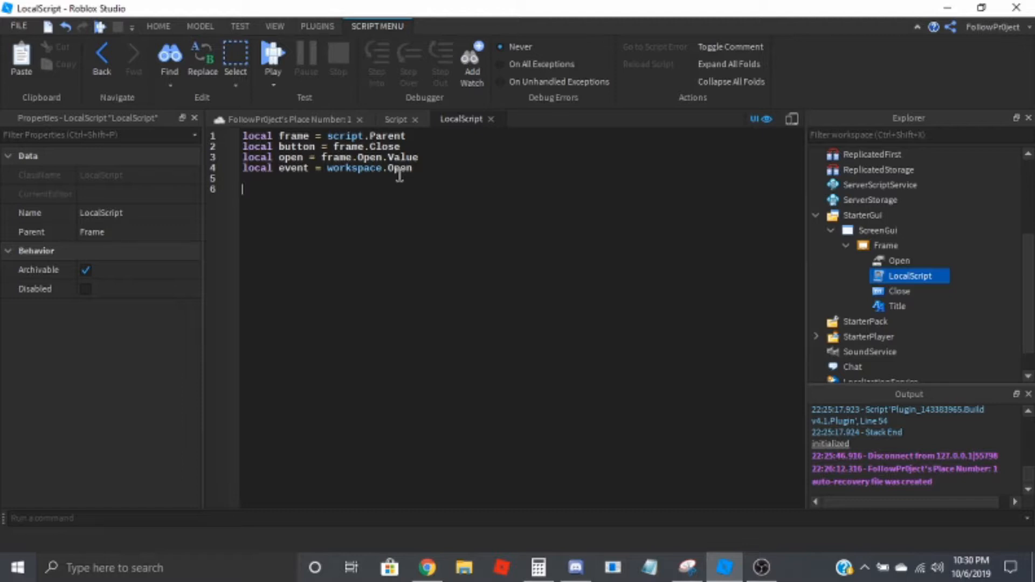
- Connect event.OnClientEvent to tween the frame to UDim2.new(0.5,0,0.5,0)
text(event)
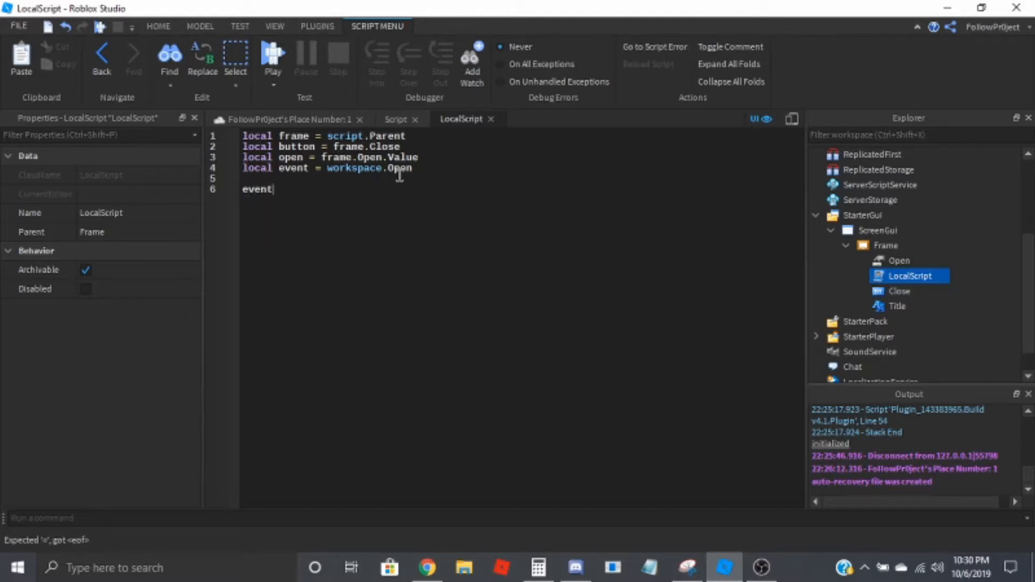
text(.OnClientEvent)
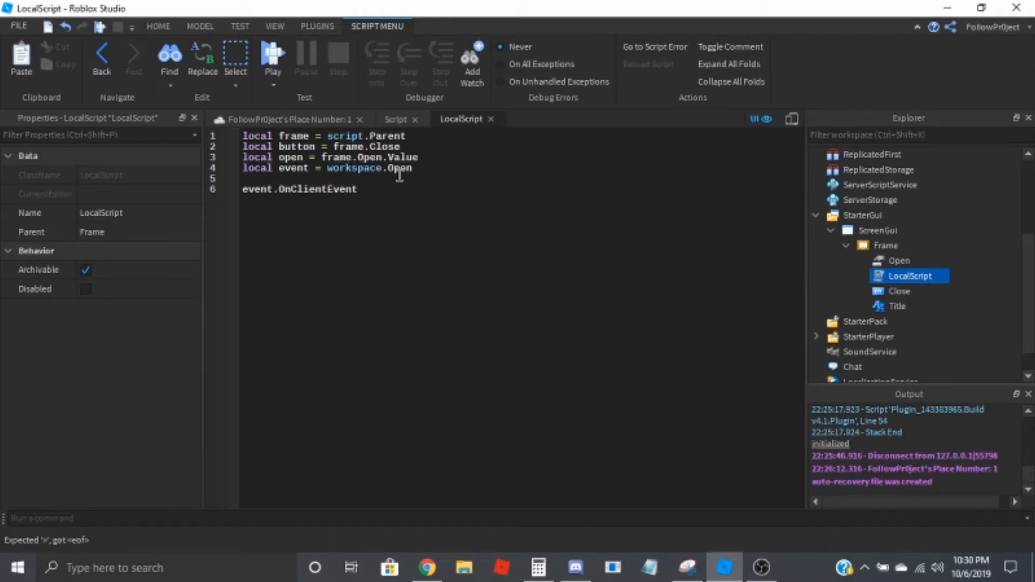
text(:Connect(function())
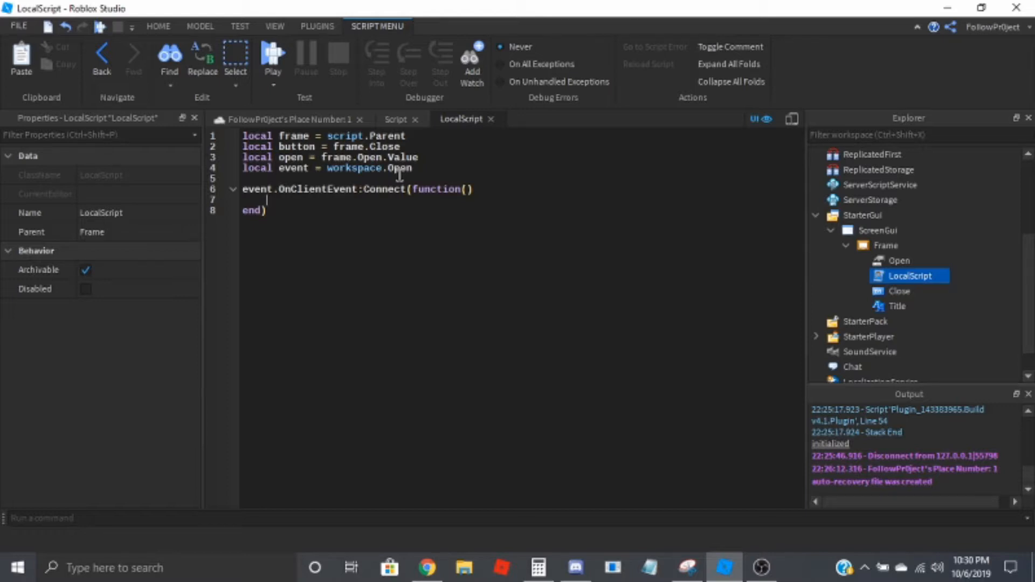
text(if open then)
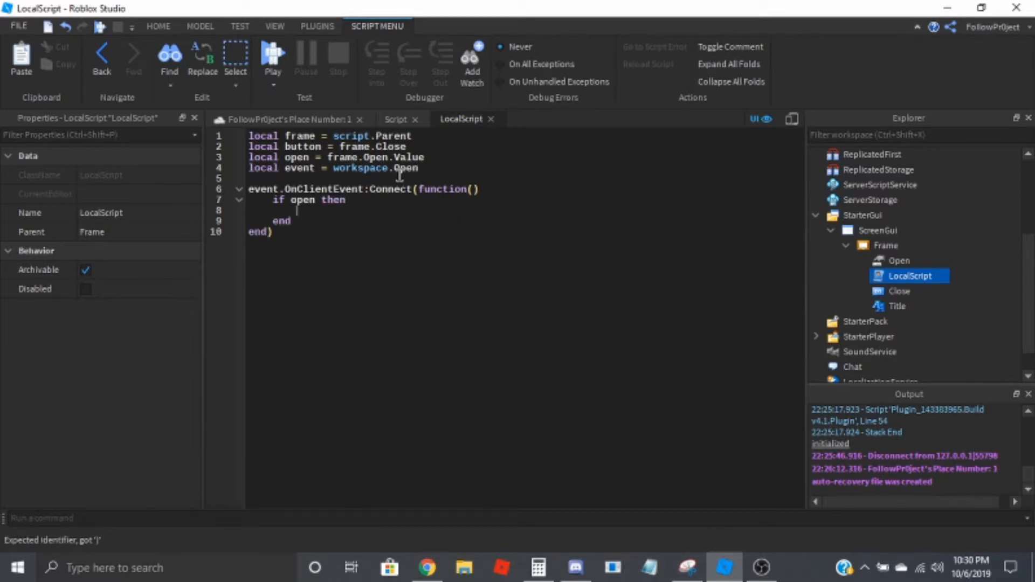
text(frame:TweenPosition(UDim2)
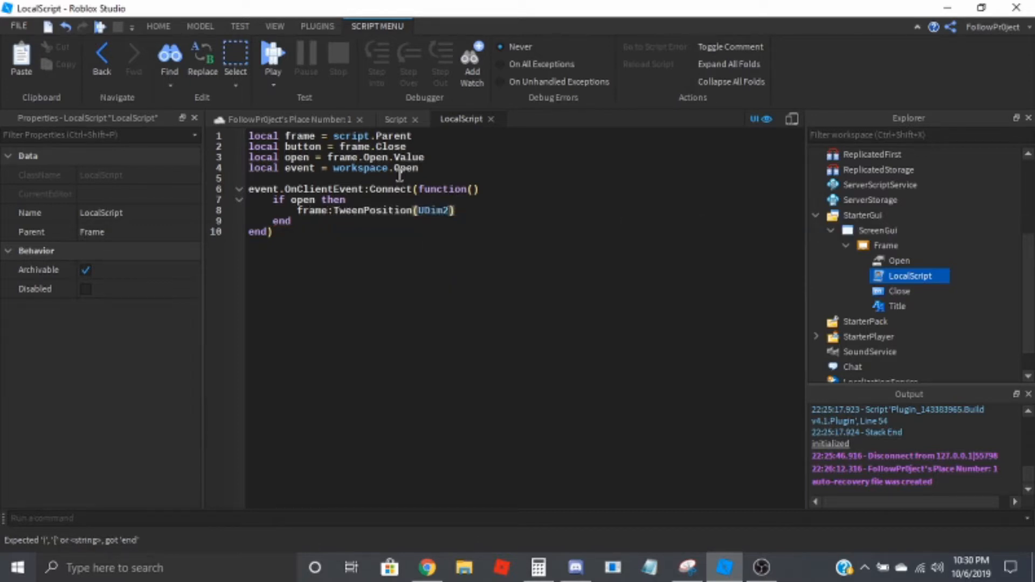
text(.new())
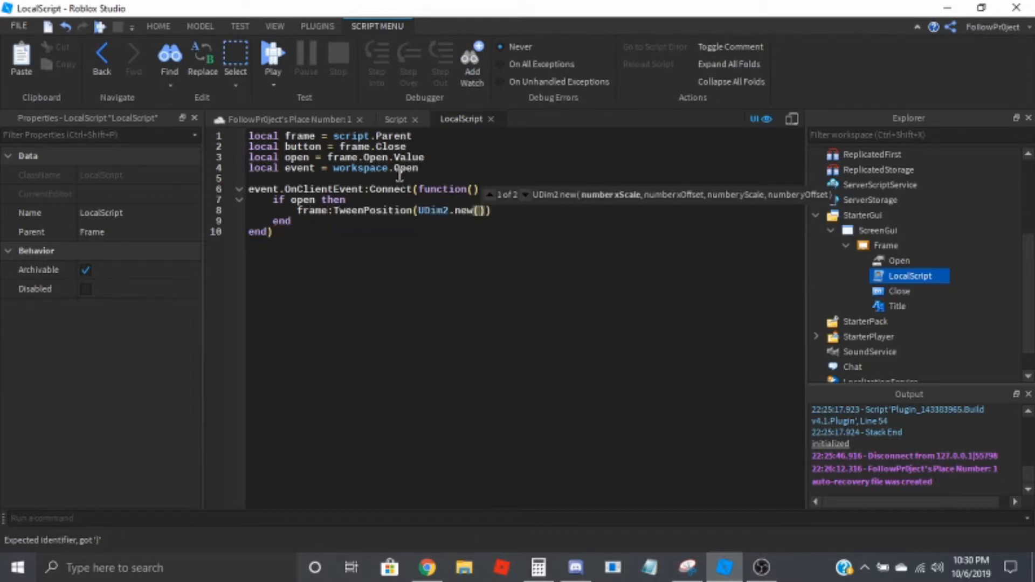
text(0.5, 0)
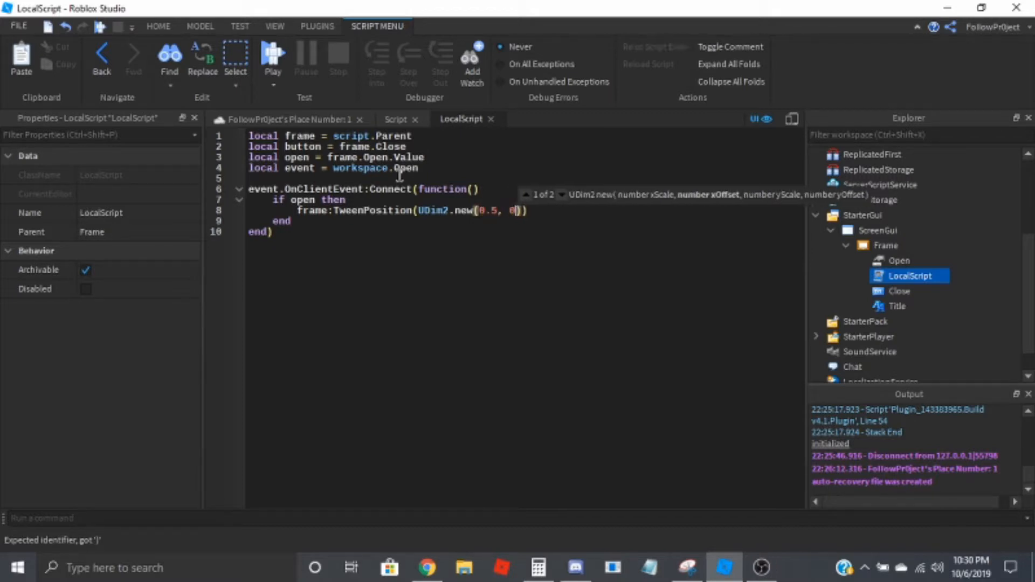
text(, 0.5, 0)
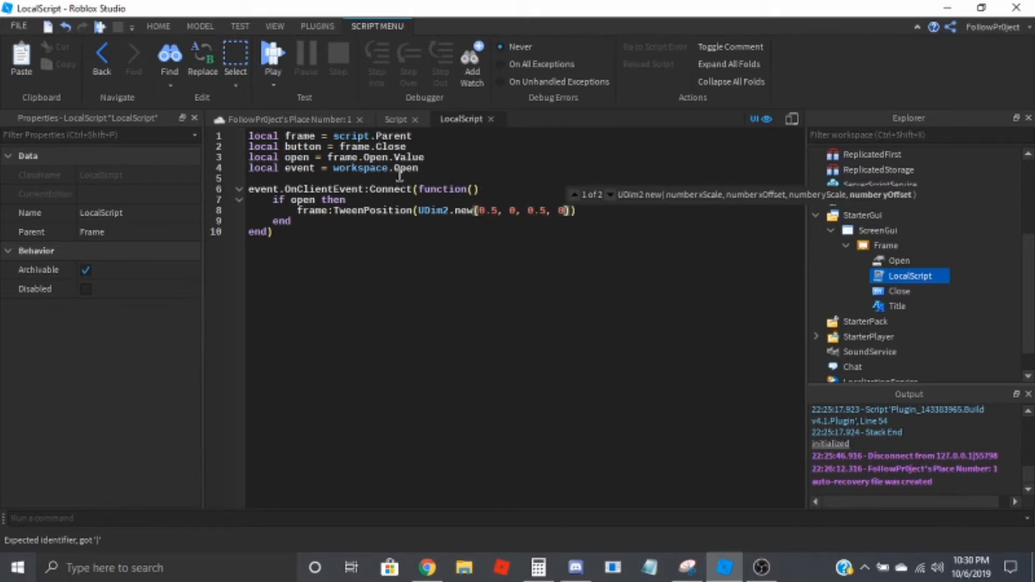
text(, "Out)
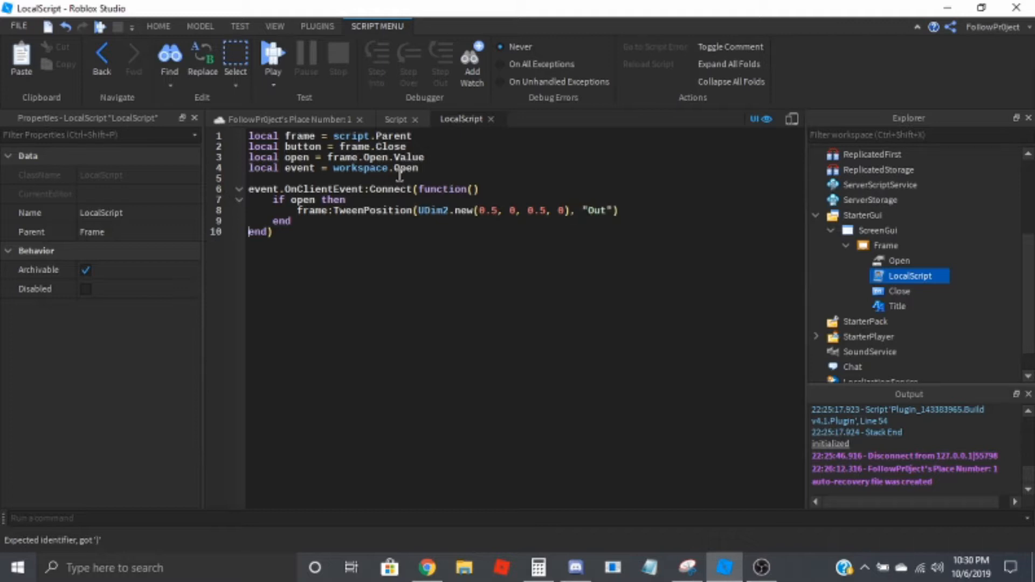
mouse_move(611, 203)
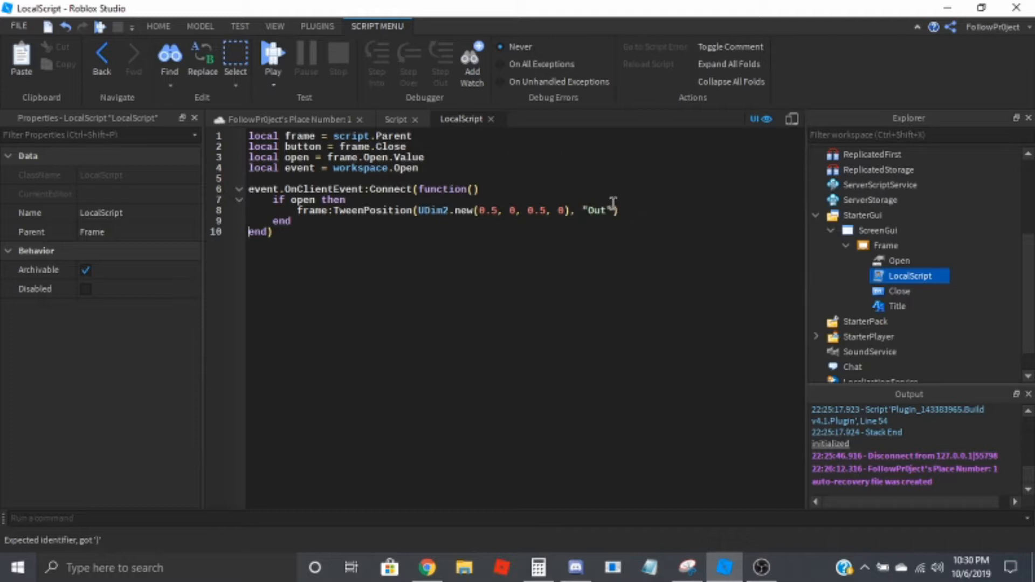
- Complete the TweenPosition arguments with "Out", "Bounce", 0.8, true
text(, "")
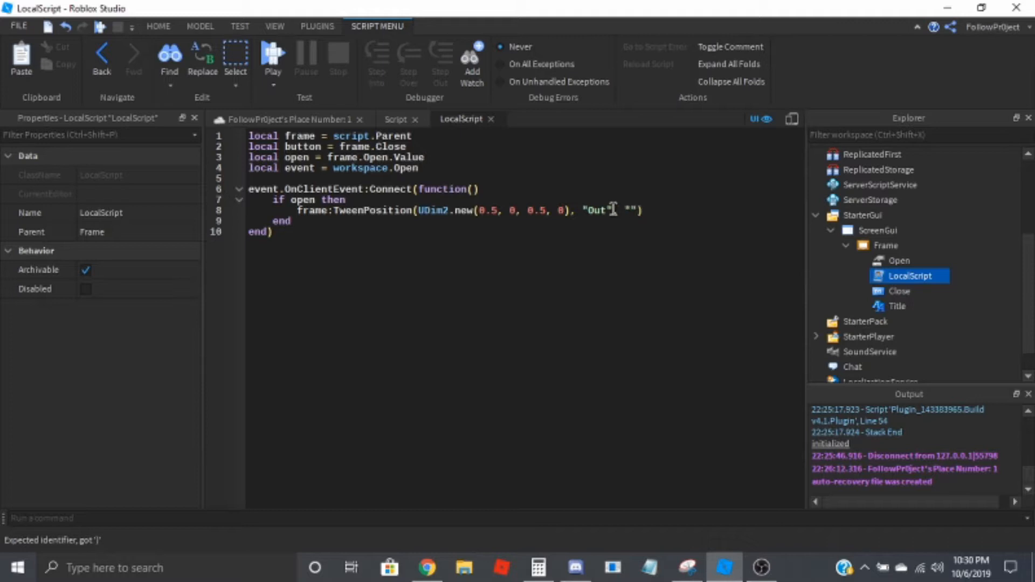
text(Bounce)
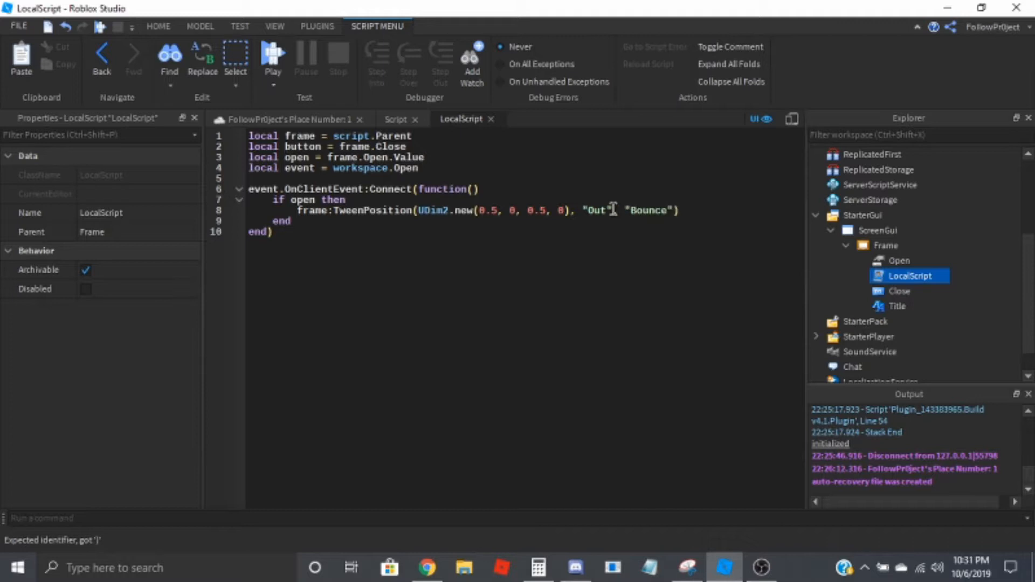
text())
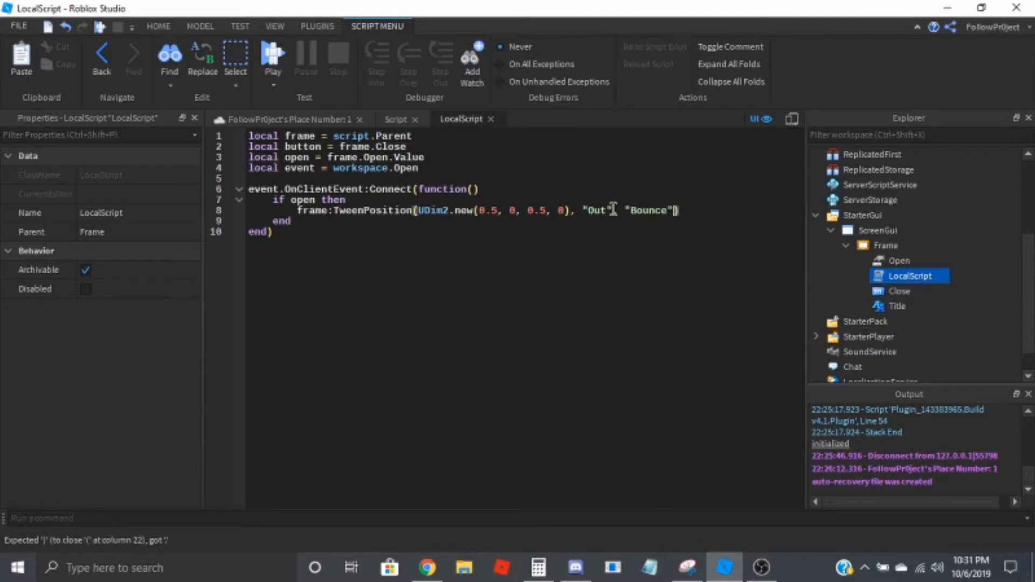
text(,)
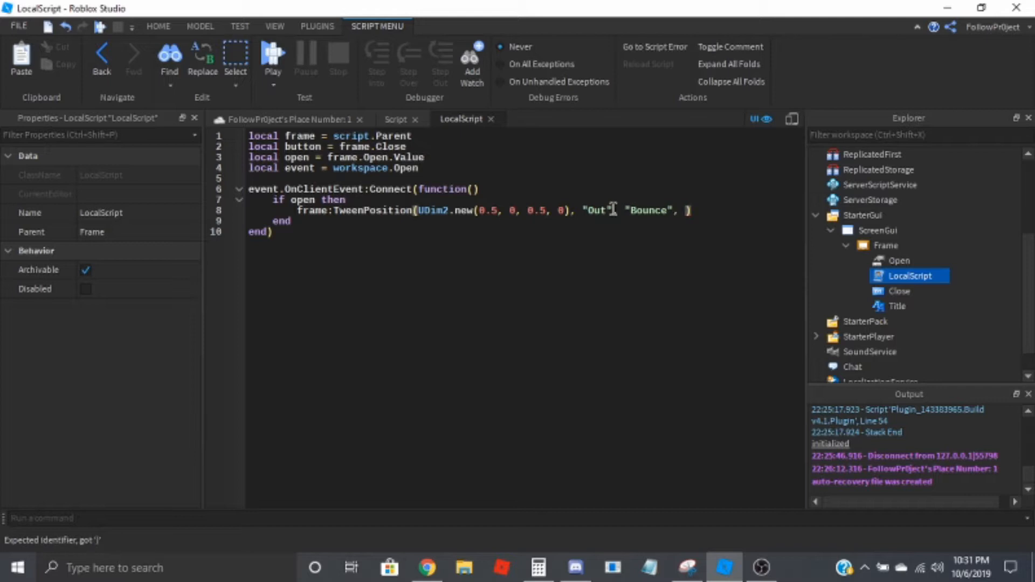
text(0.8)
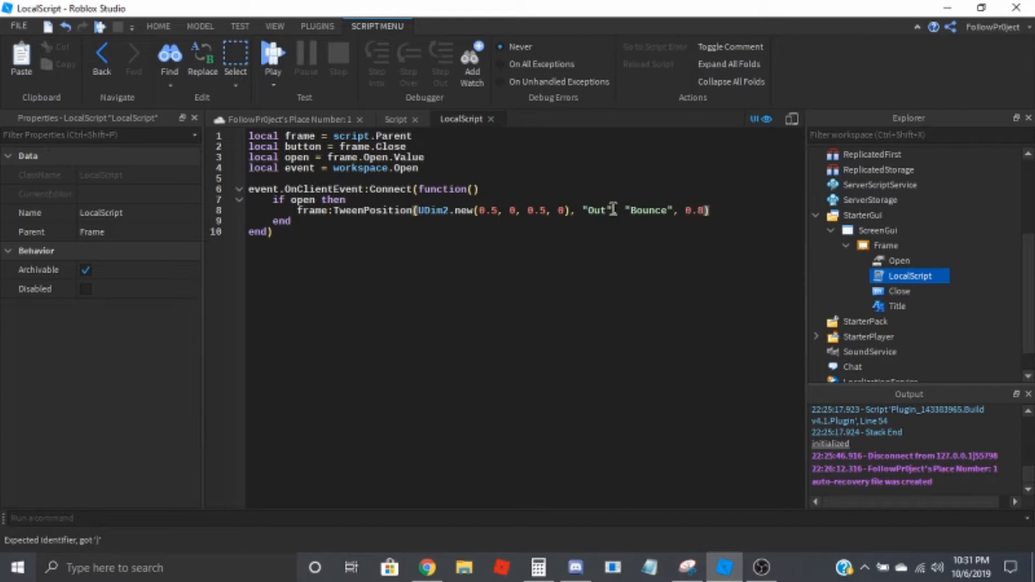
text(, true)
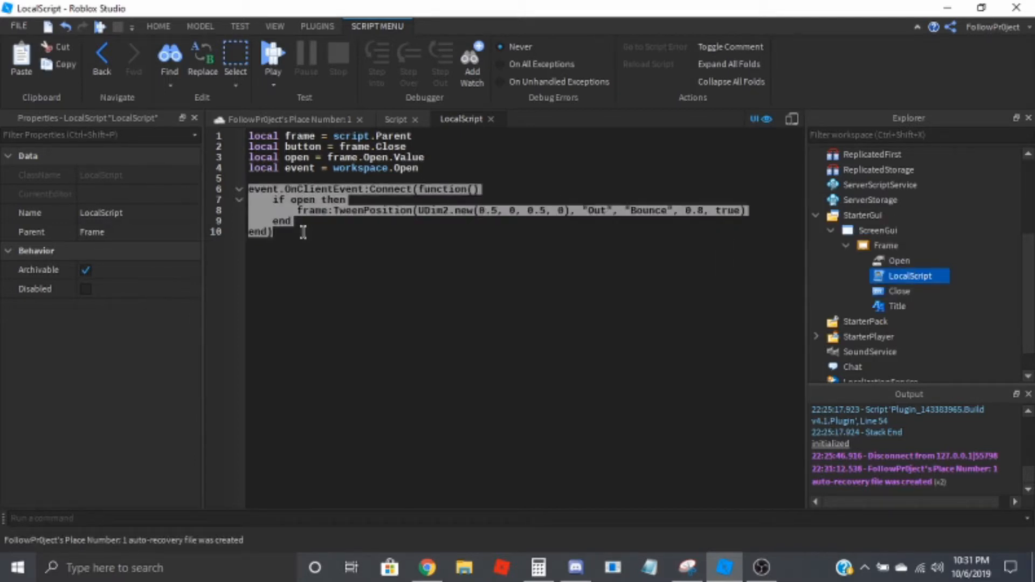
- Start a button.MouseButton1Click:Connect(function() handler for the close button
text(button.M)
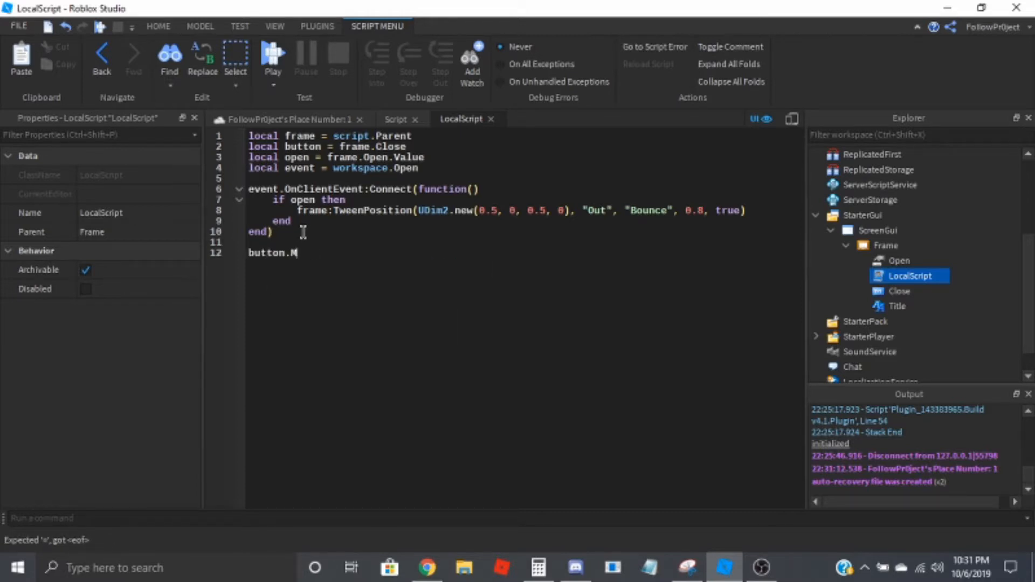
text(ouseButto)
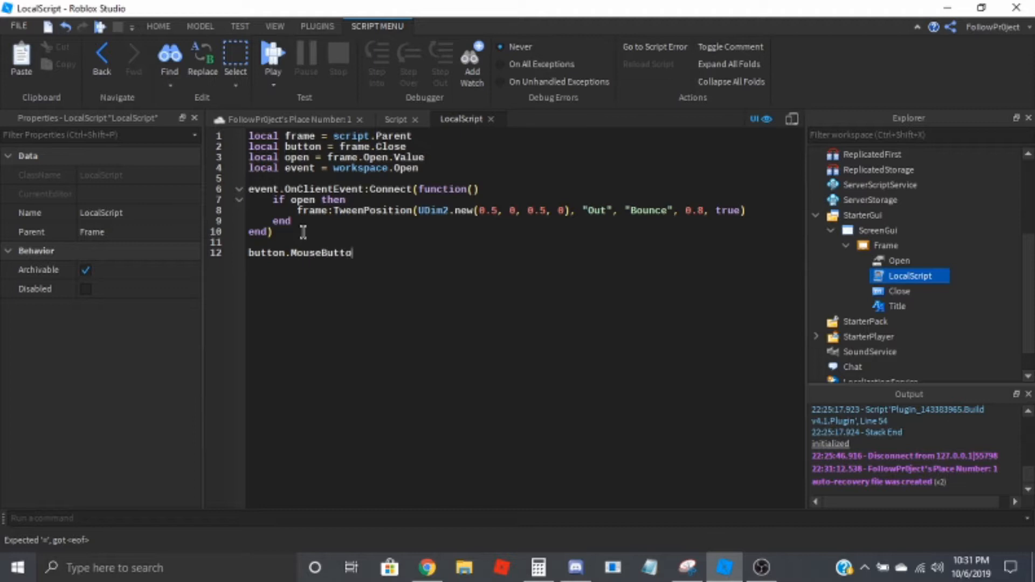
text(n1Click)
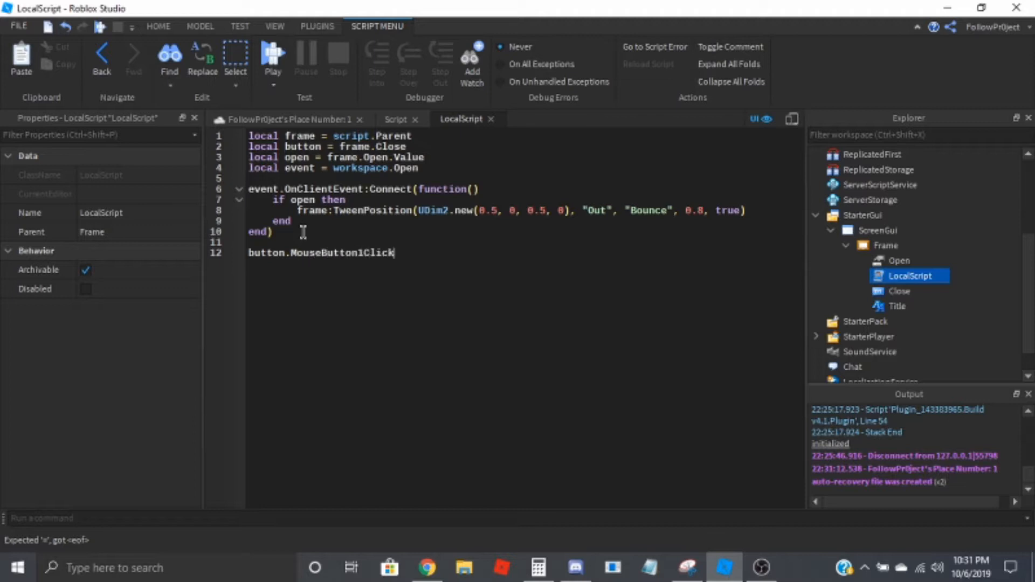
text(:Connect)
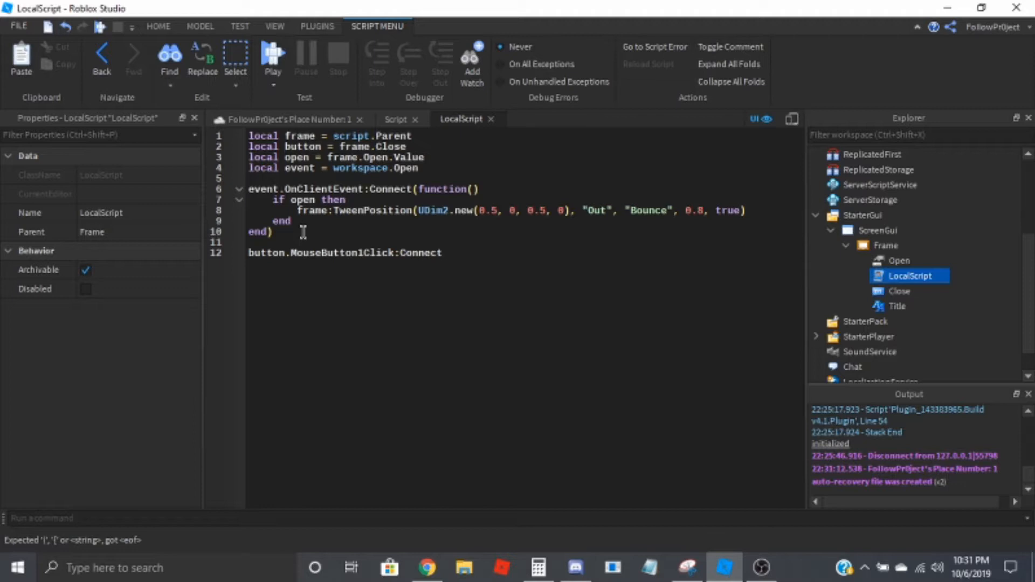
text((function())
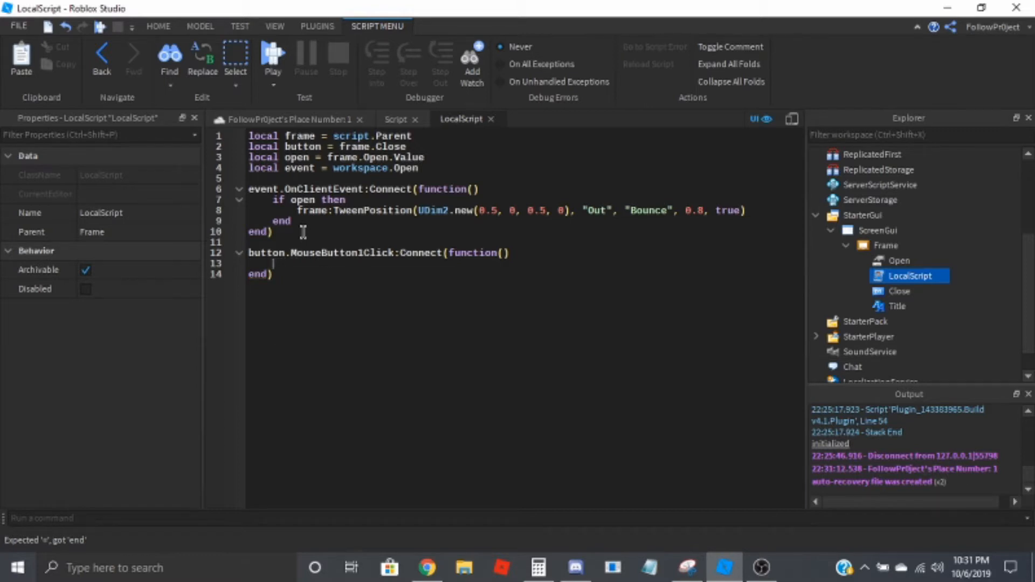
- Make the open tween run only 'if not open', then wait(0.8) and set open = true
text(if not open then)
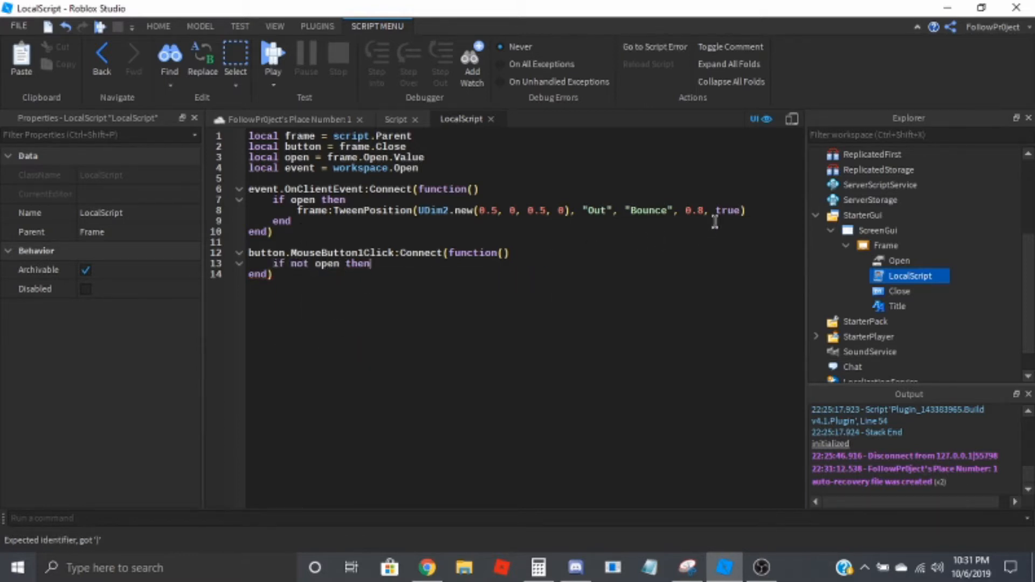
key(enter)
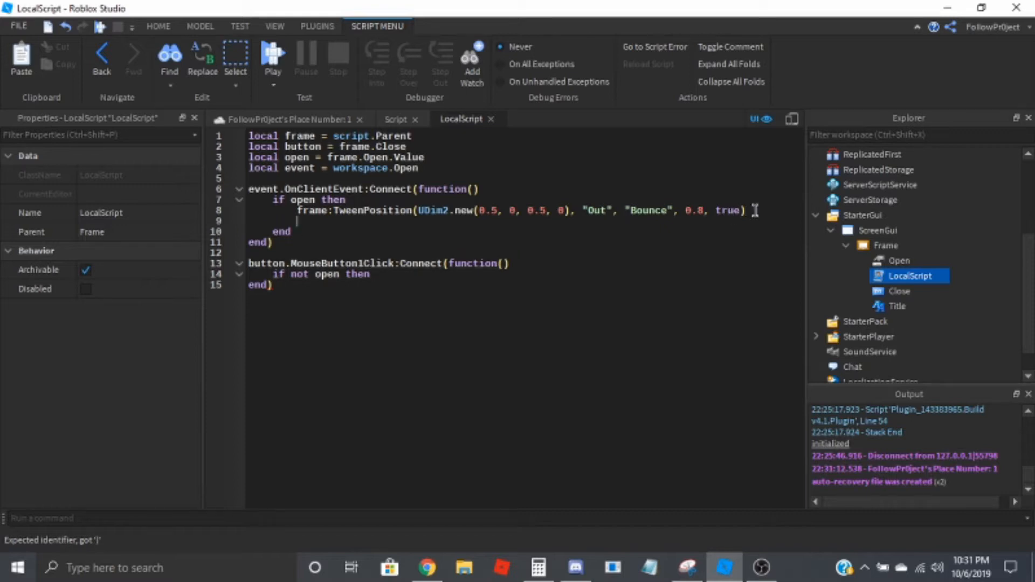
text(wait())
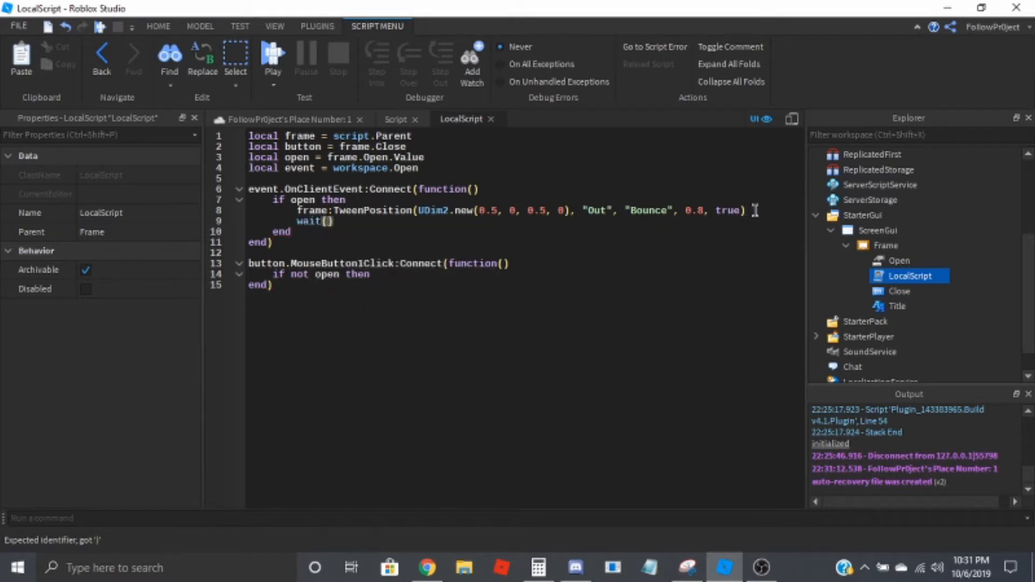
text(0.8)
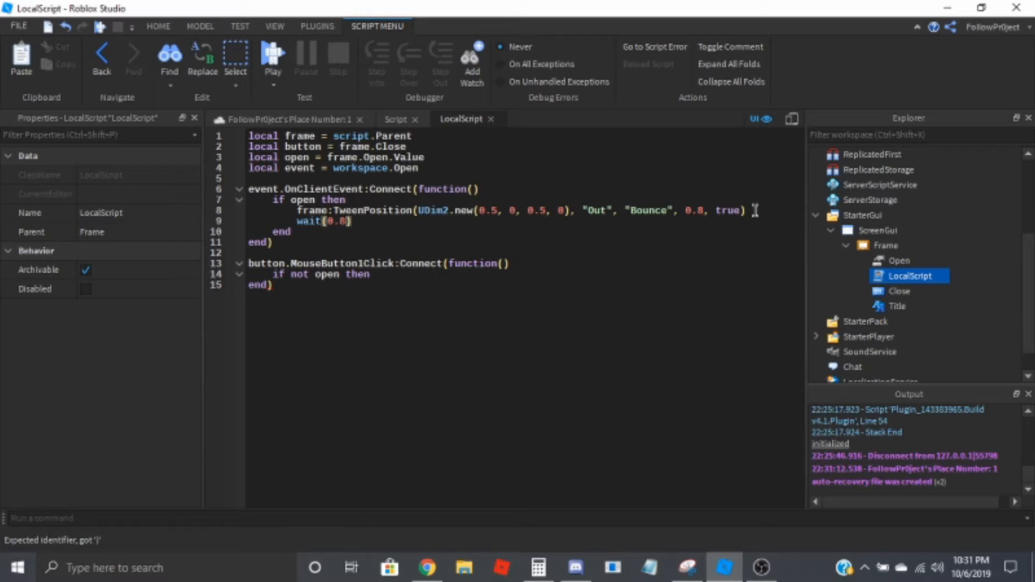
text(open = false)
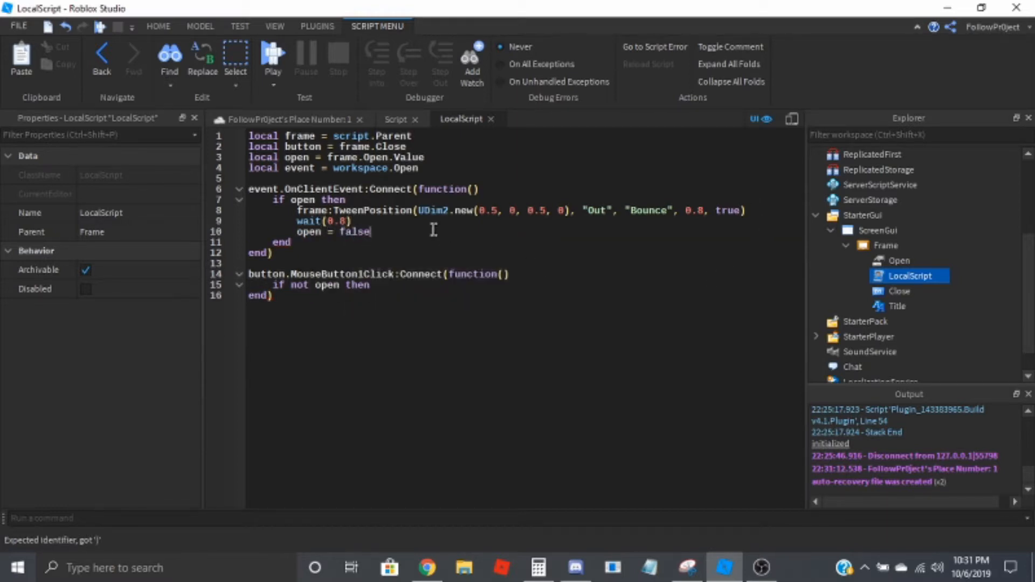
double_click(355, 231)
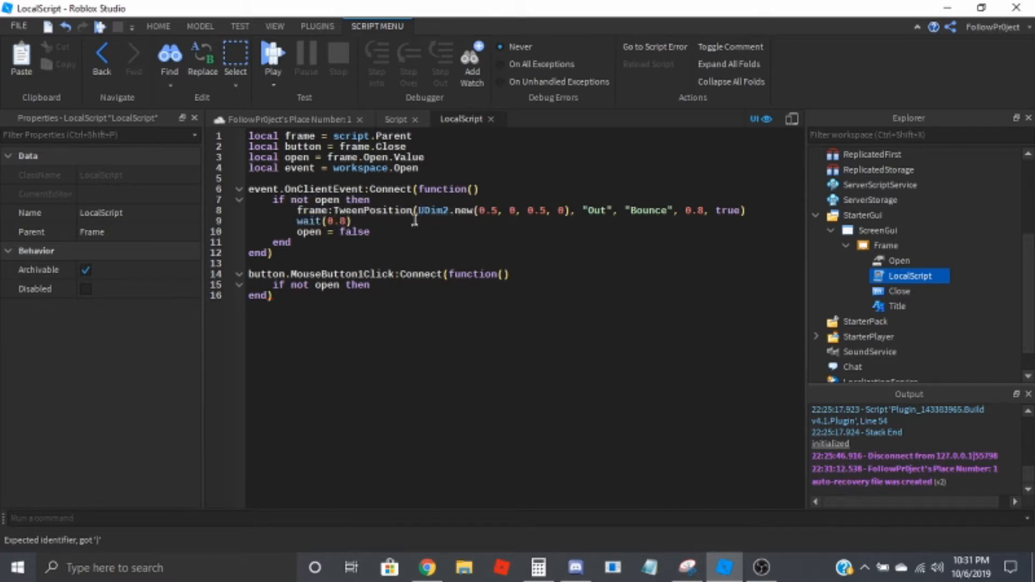
text(true)
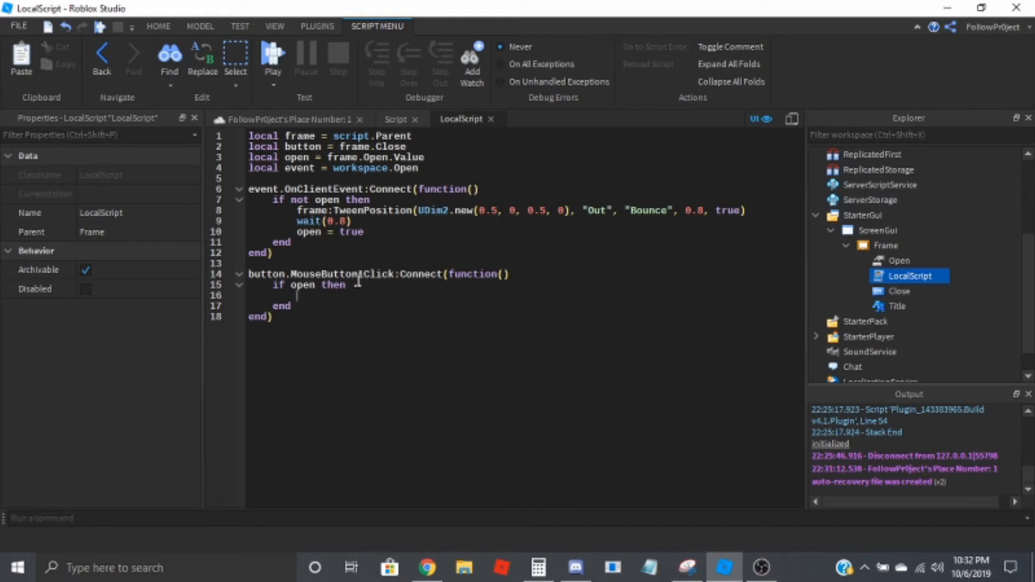
- In the click handler, tween the frame to {0.5,0},{1.5,0} with "Out", "Bounce", 0.8, then wait
text(frame:TweenPosition()
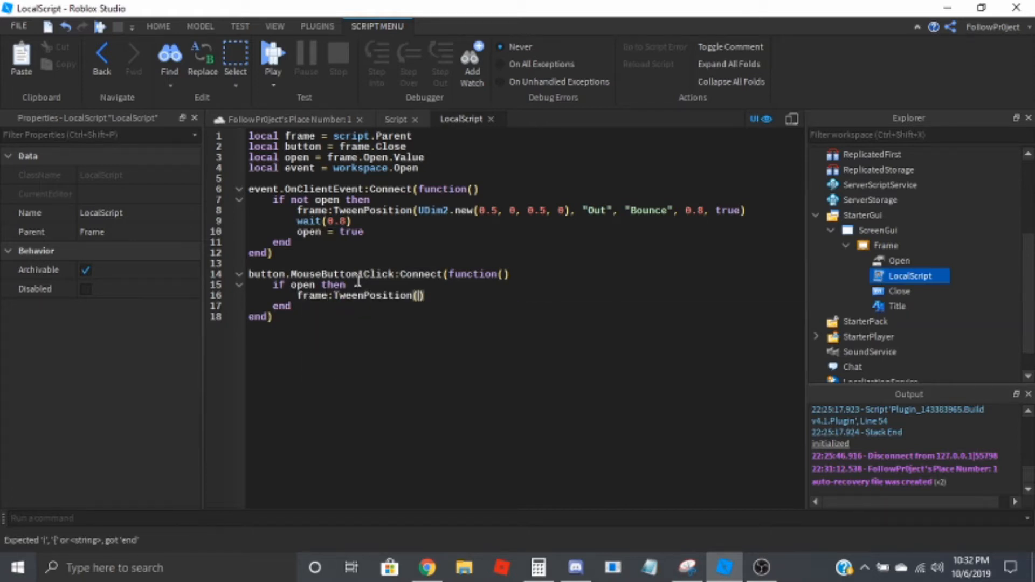
text(UDim2.new(0)
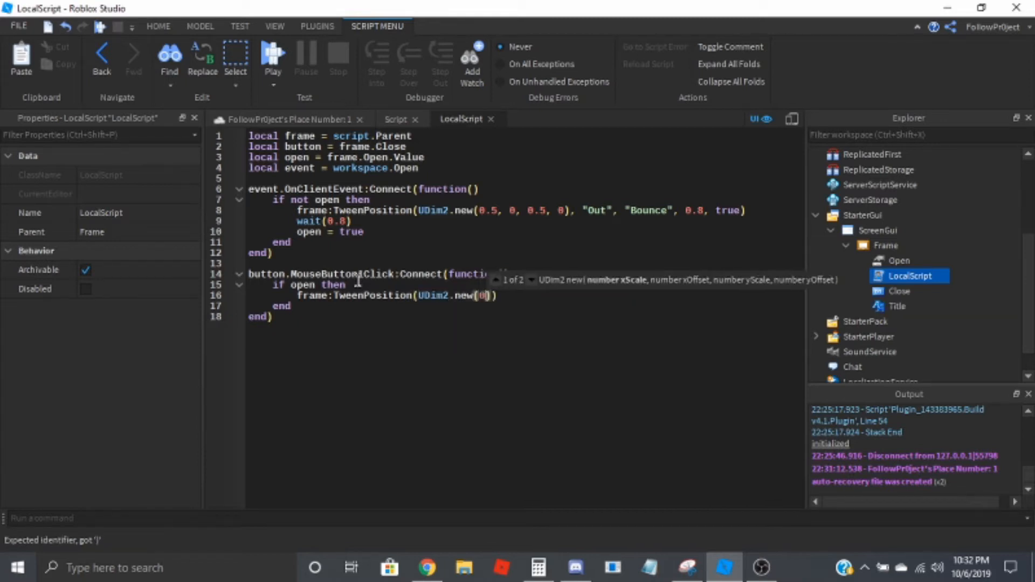
text(.5, 0, 1.5, 0)
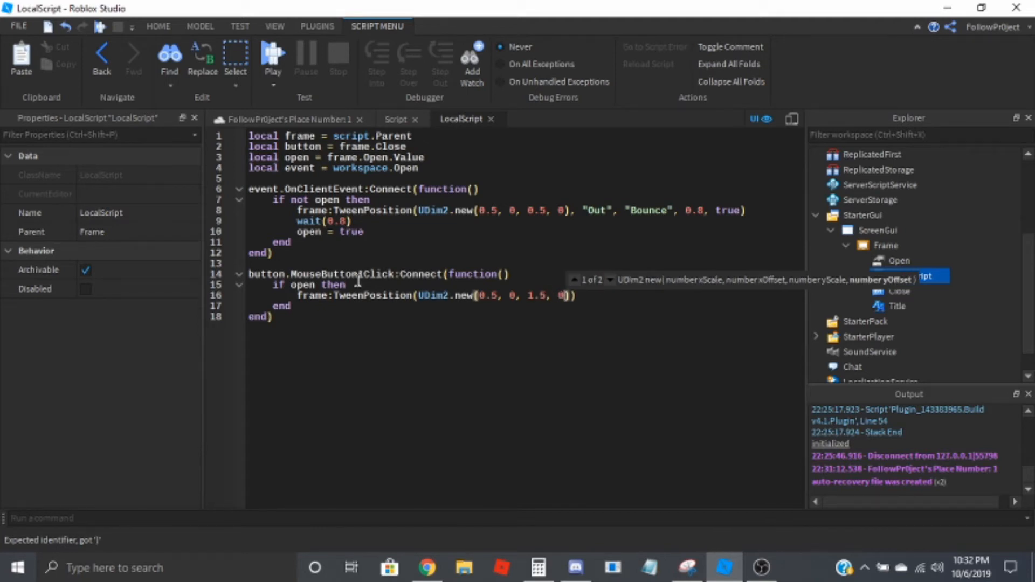
click(909, 276)
text(, )
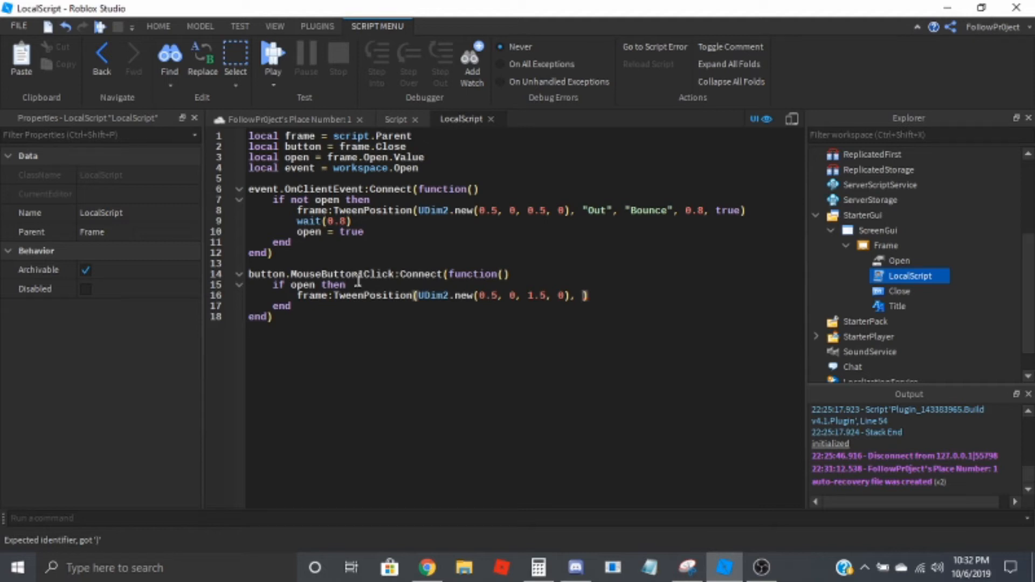
text("Out",)
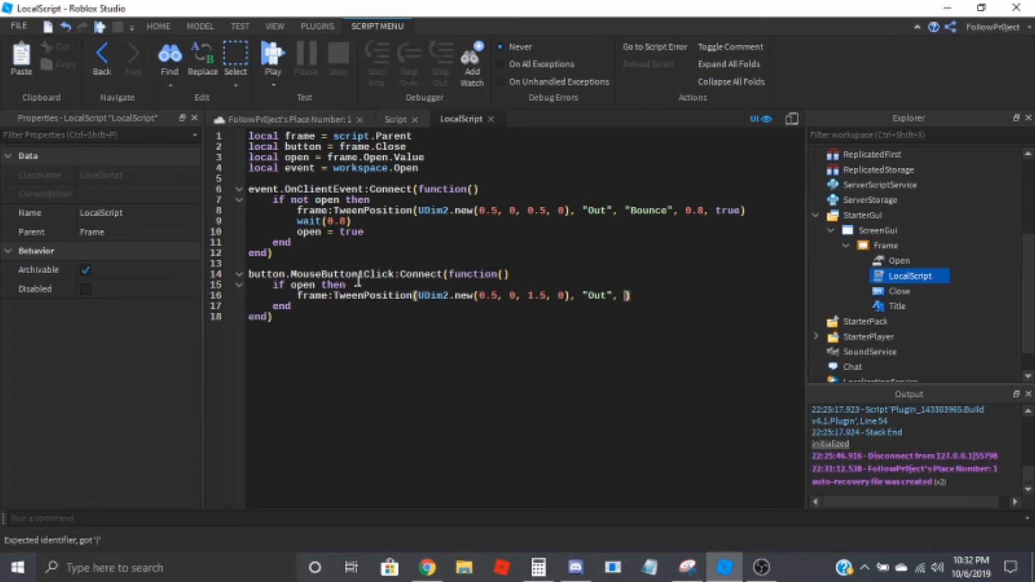
text(Bouce")
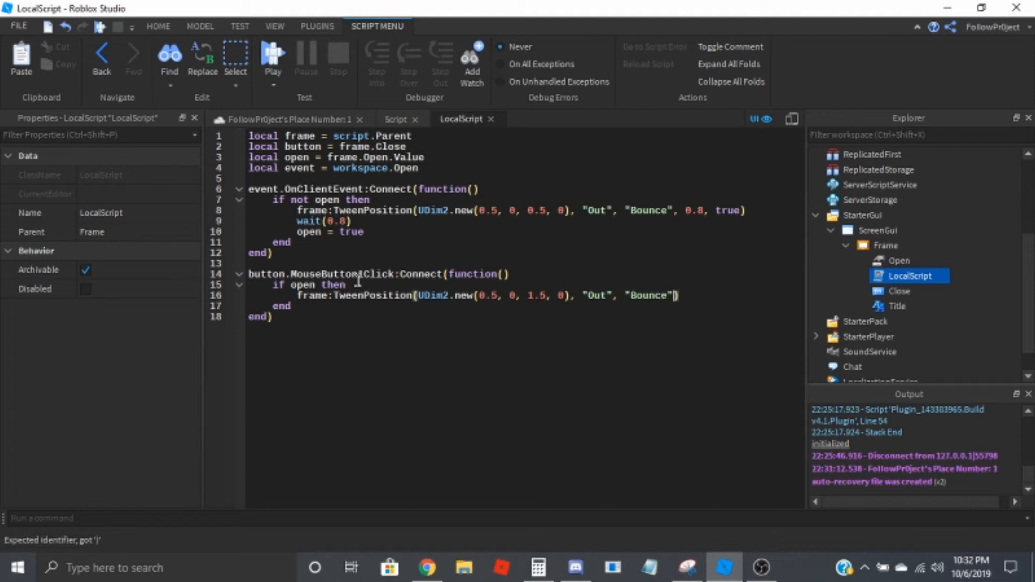
text(, 0.8, true)
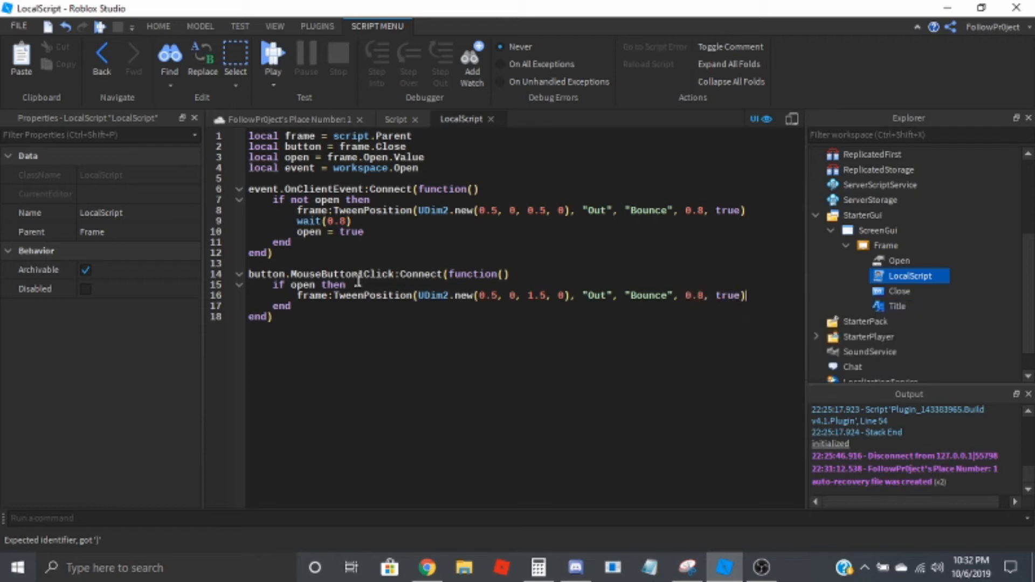
text(wait(0))
text(open = false)
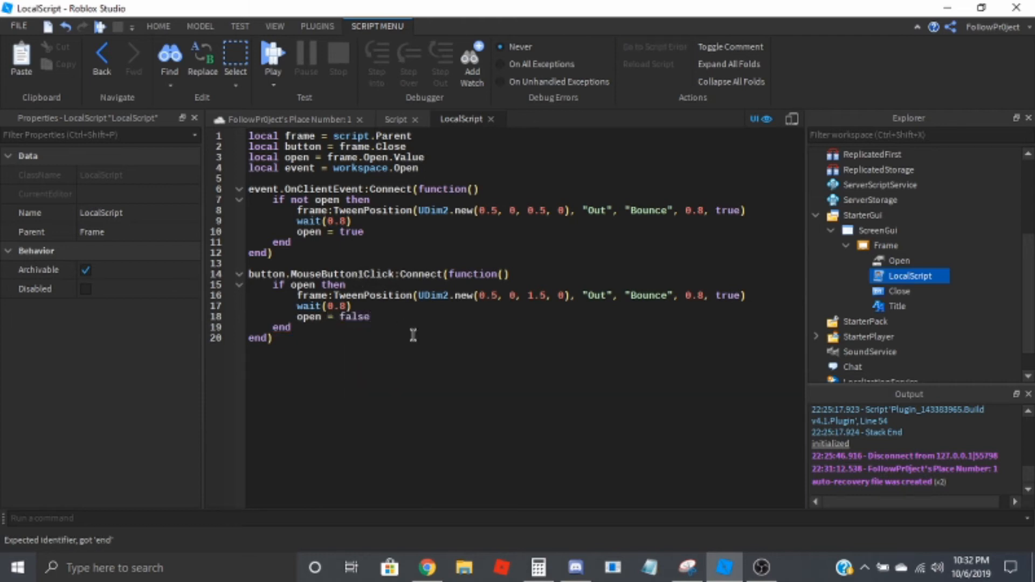
key(ctrl+a)
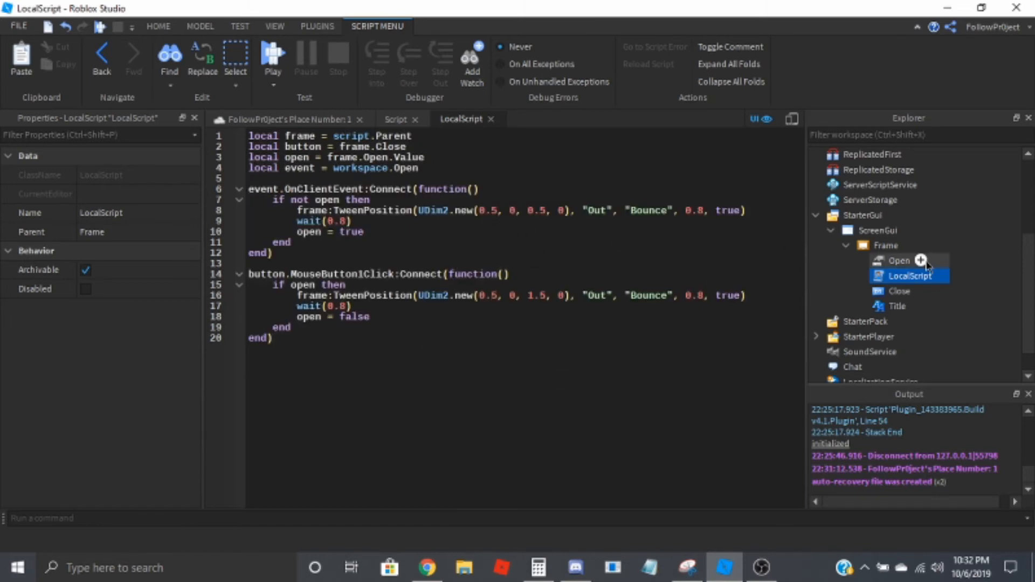
- Select the Frame, playtest, open the SHOP window and close it with the X button
click(885, 245)
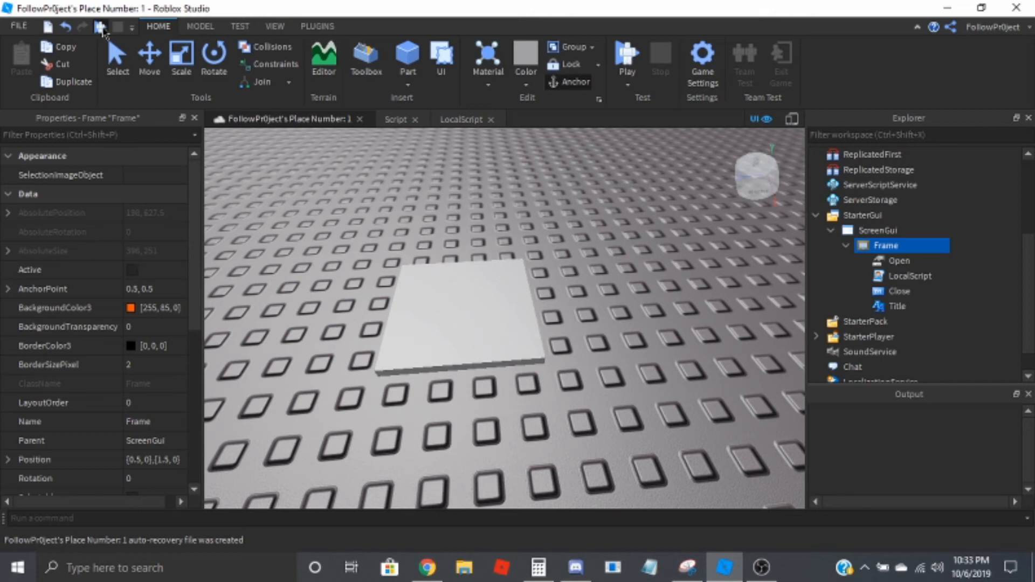
click(624, 58)
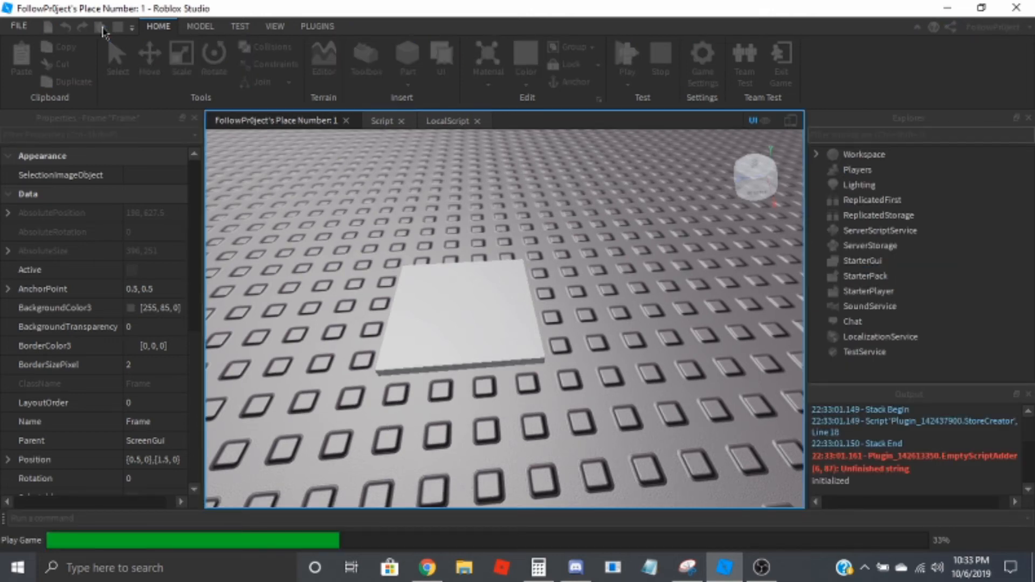
click(625, 58)
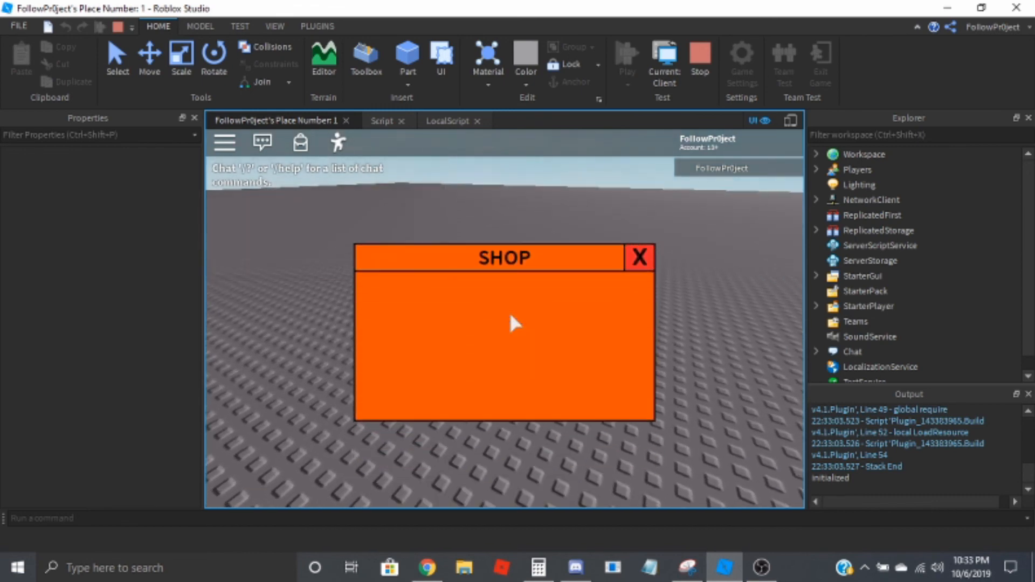
click(637, 256)
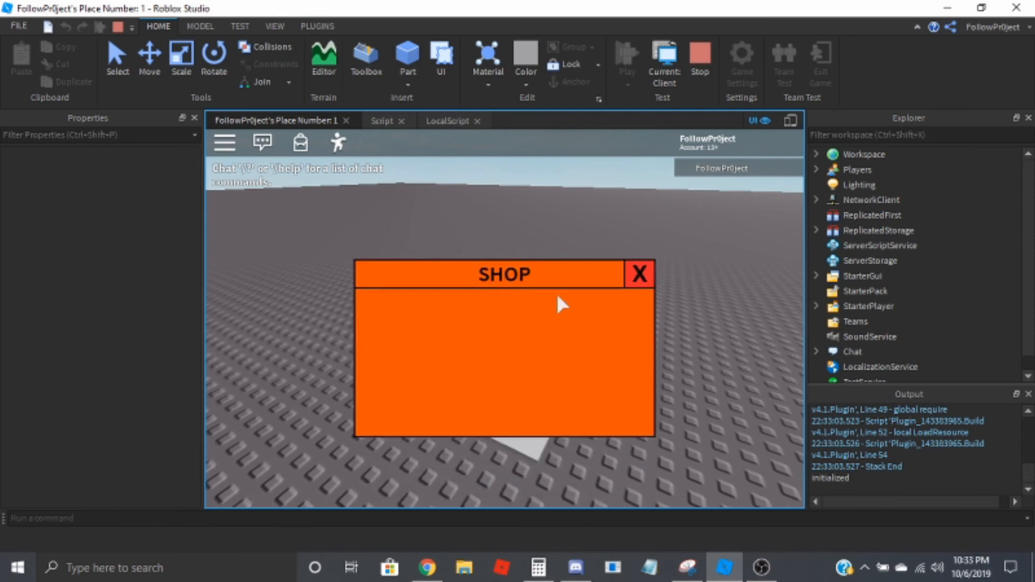
click(638, 273)
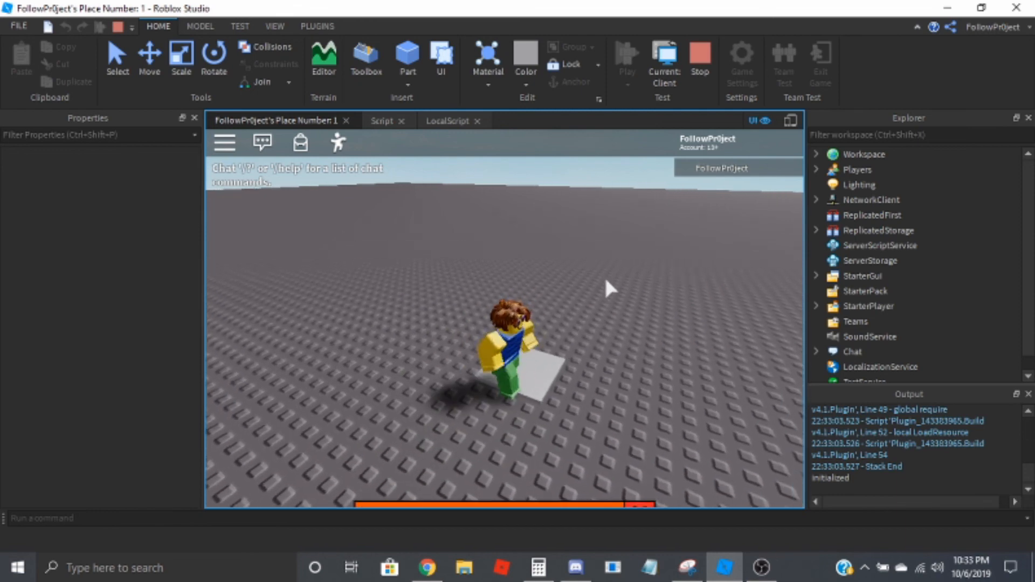